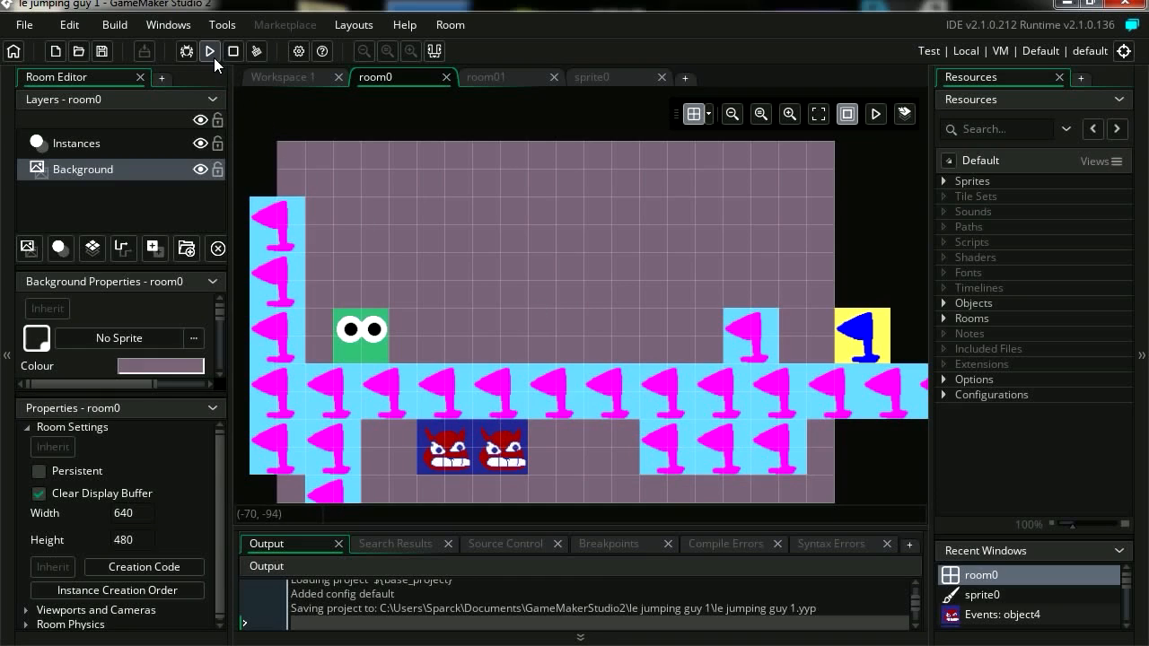
- Test-run the project once and expand the Objects list in the Resources panel
left_click(208, 51)
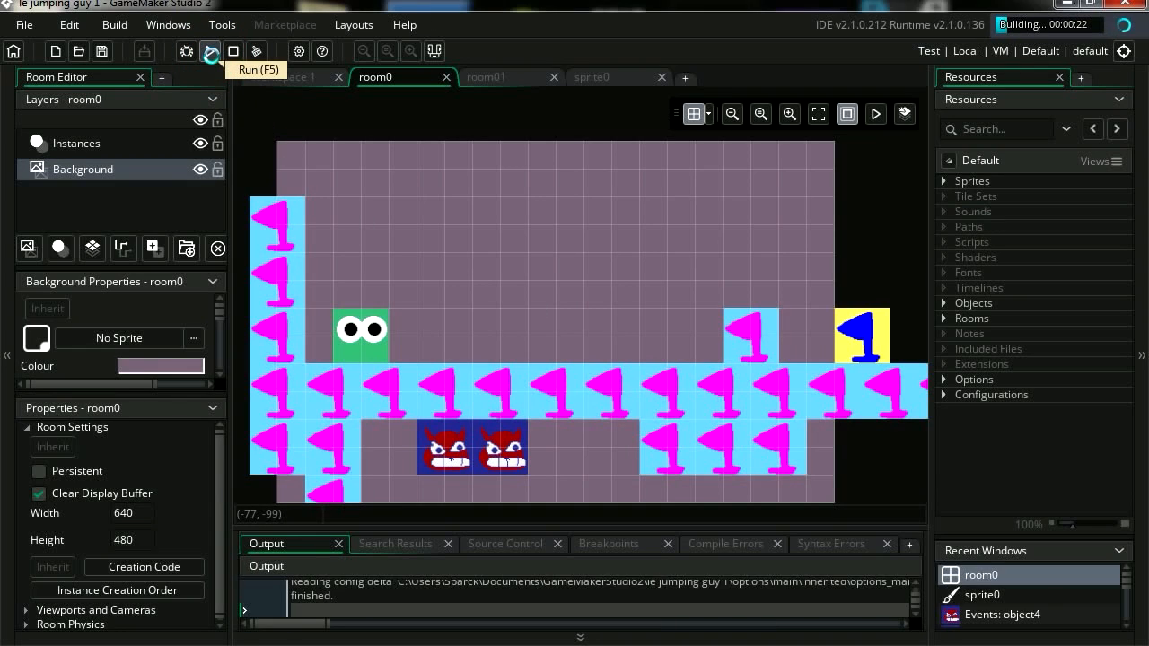
left_click(208, 50)
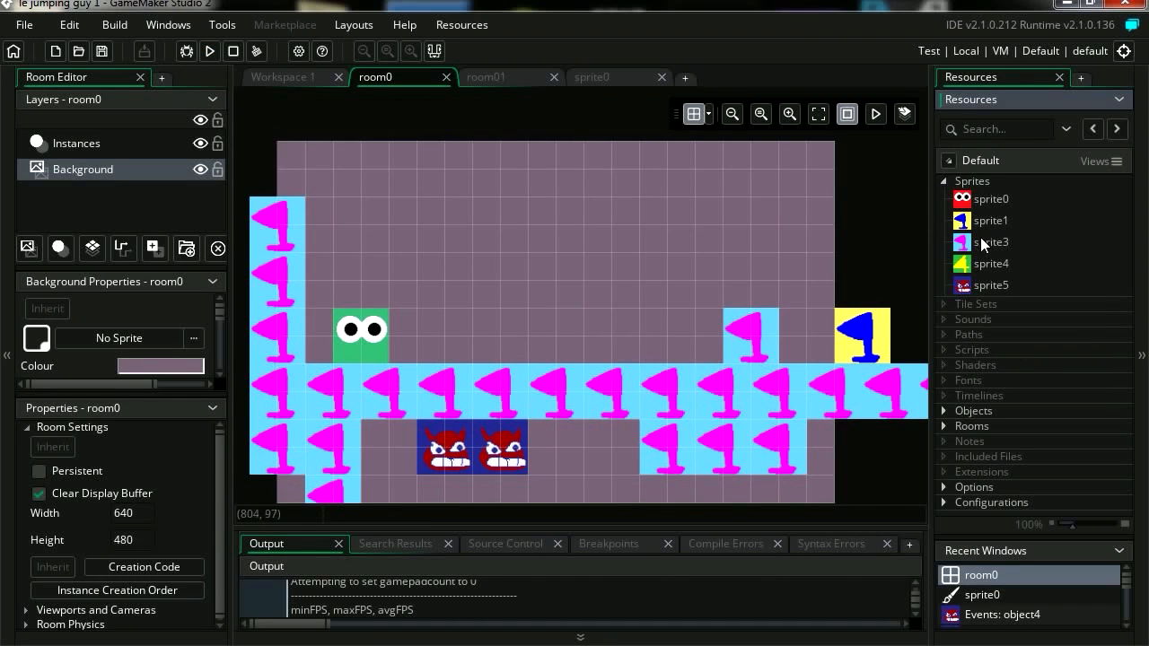
mouse_move(991, 296)
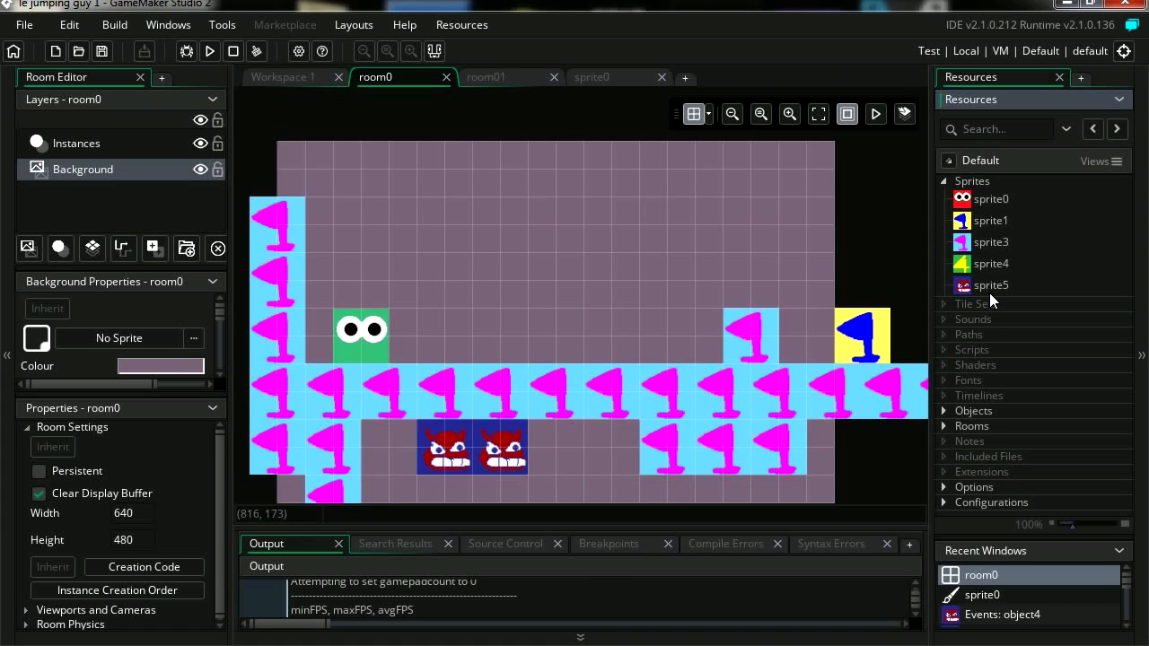
left_click(944, 410)
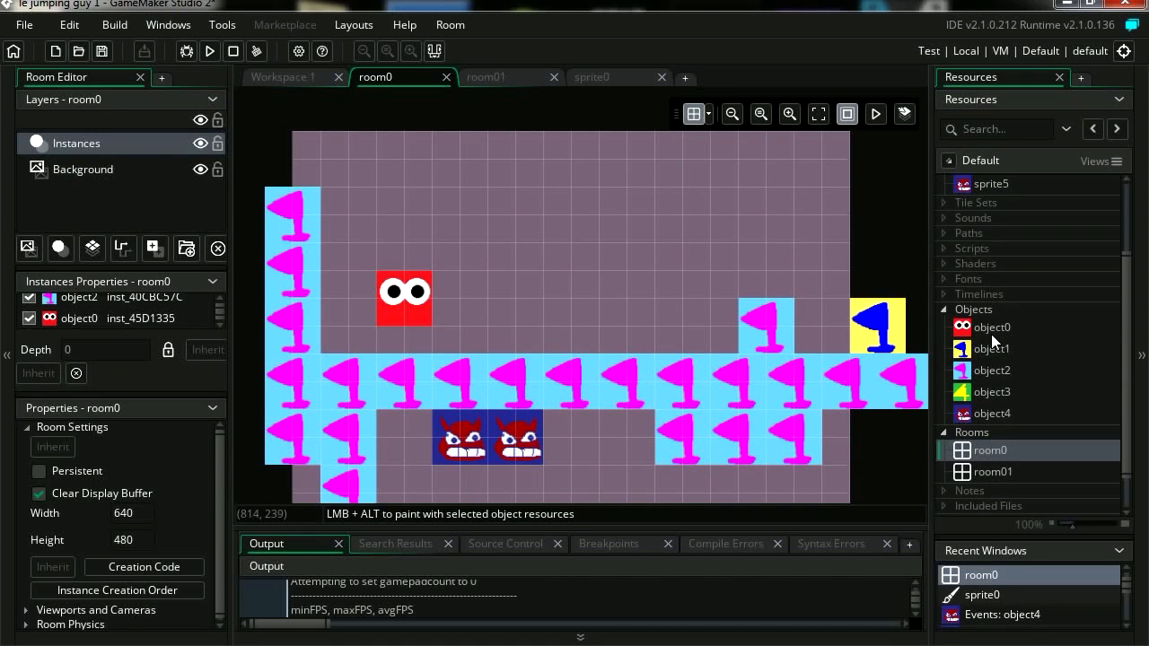
- Add a Create event to object0 with a Set Gravity Force action of 0.4 and test-run it
double_click(991, 326)
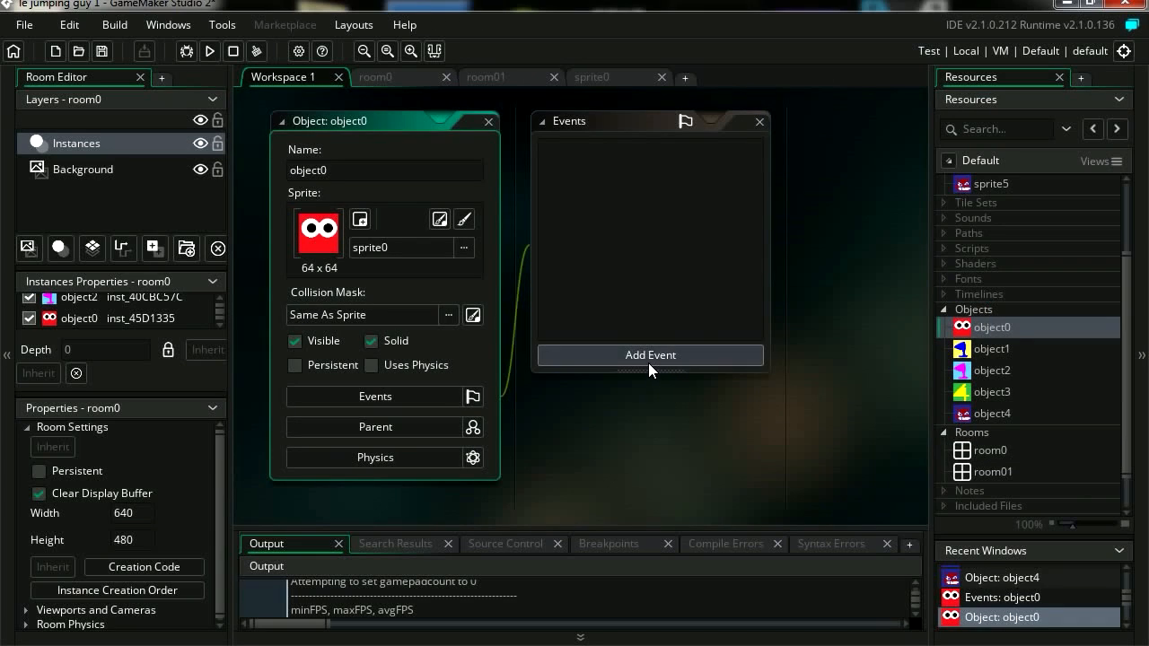
left_click(650, 355)
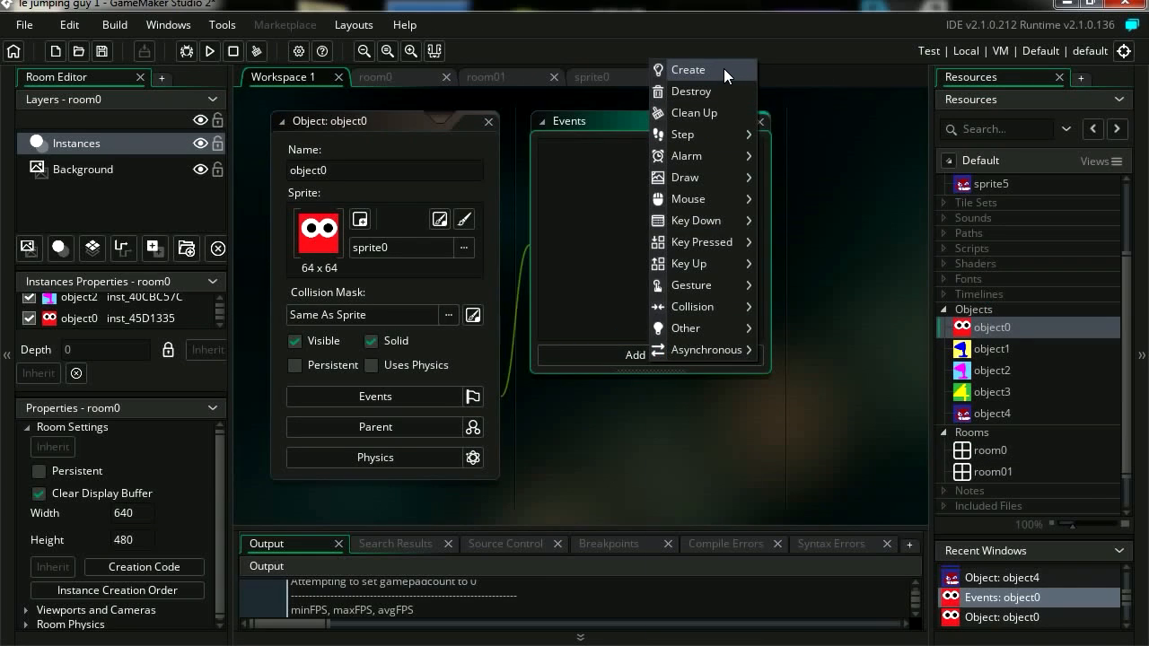
left_click(689, 68)
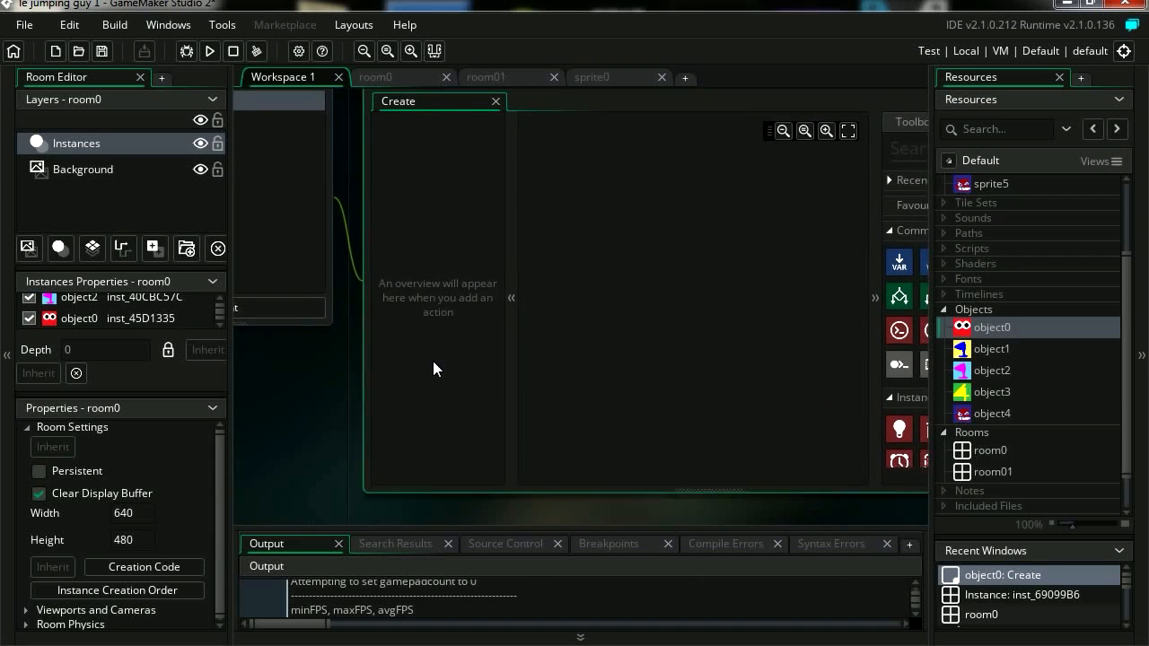
mouse_move(872, 350)
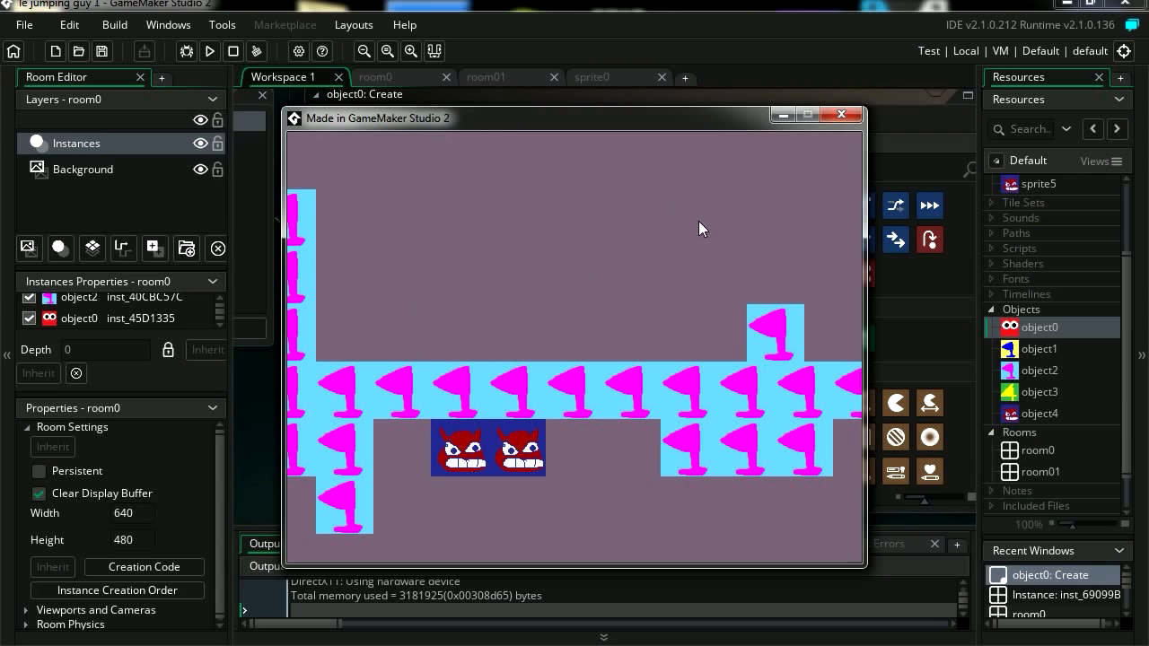
left_click(840, 115)
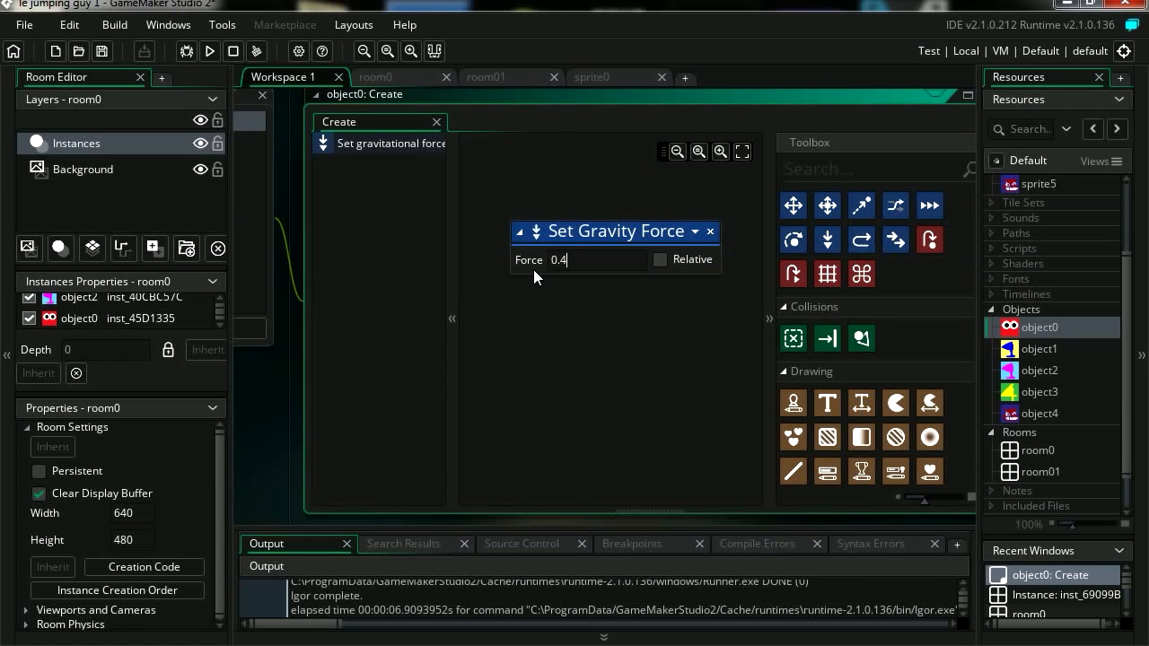
left_click(209, 50)
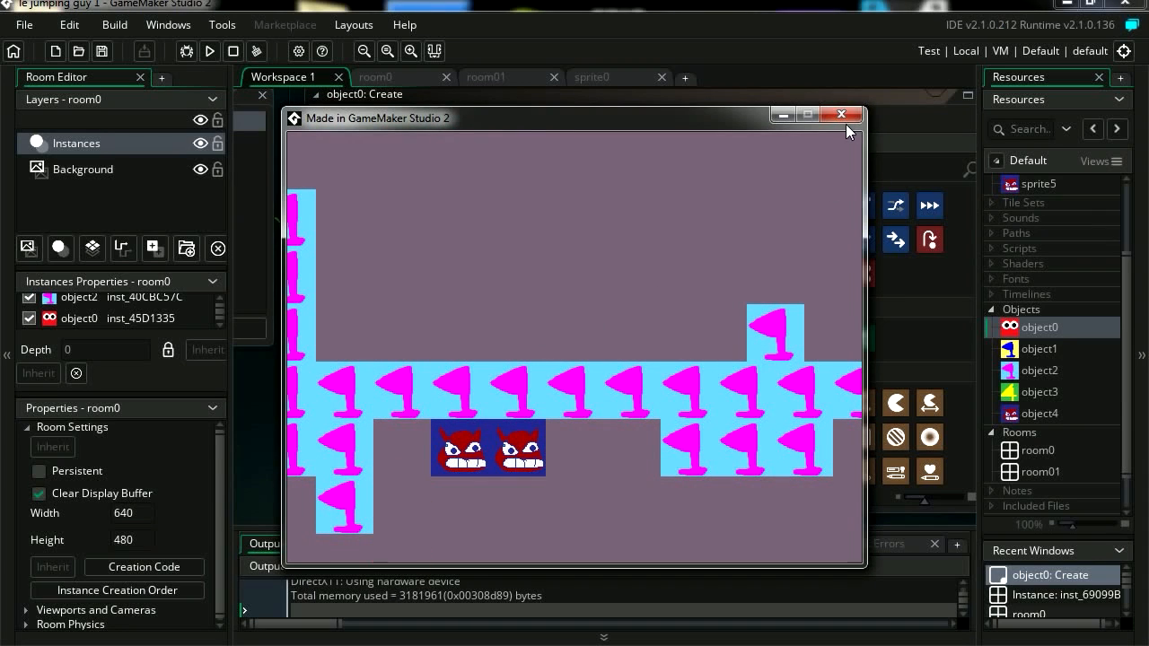
left_click(842, 114)
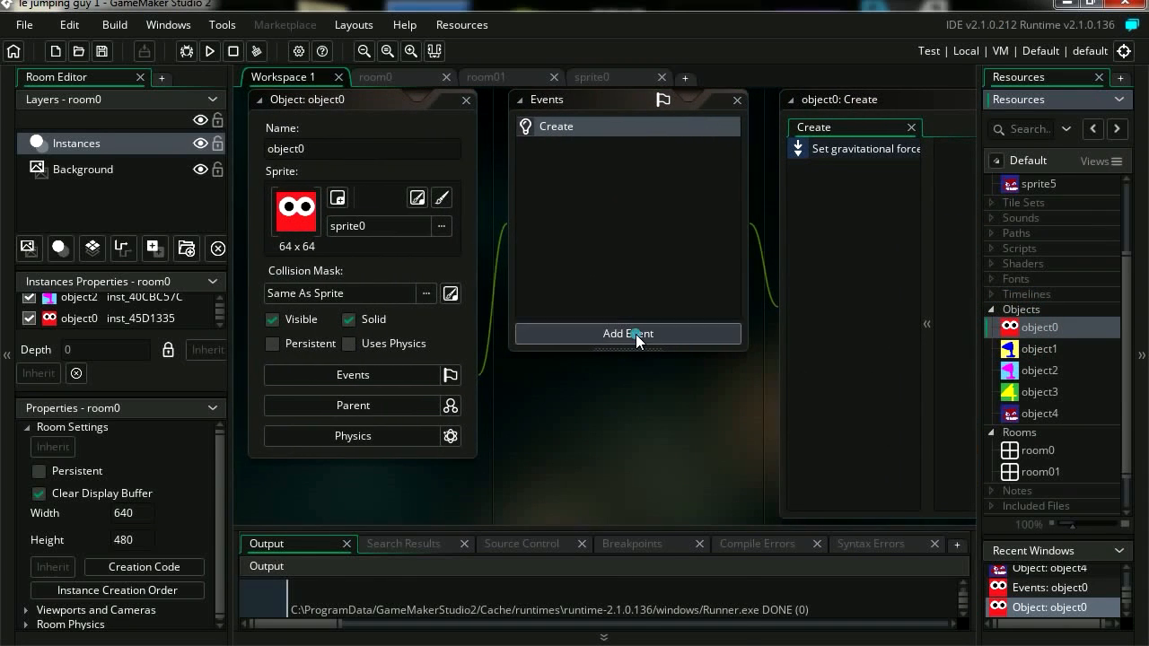
- Add a collision event with object2 that sets vertical speed to 0, then test-run the game
left_click(628, 332)
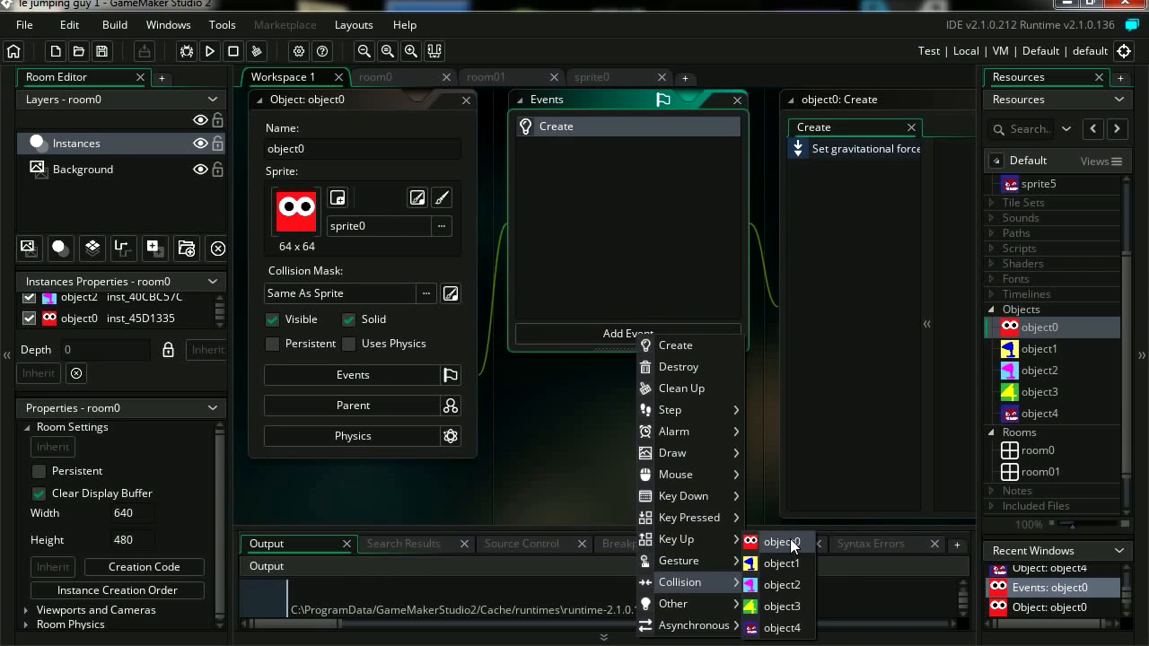
mouse_move(792, 585)
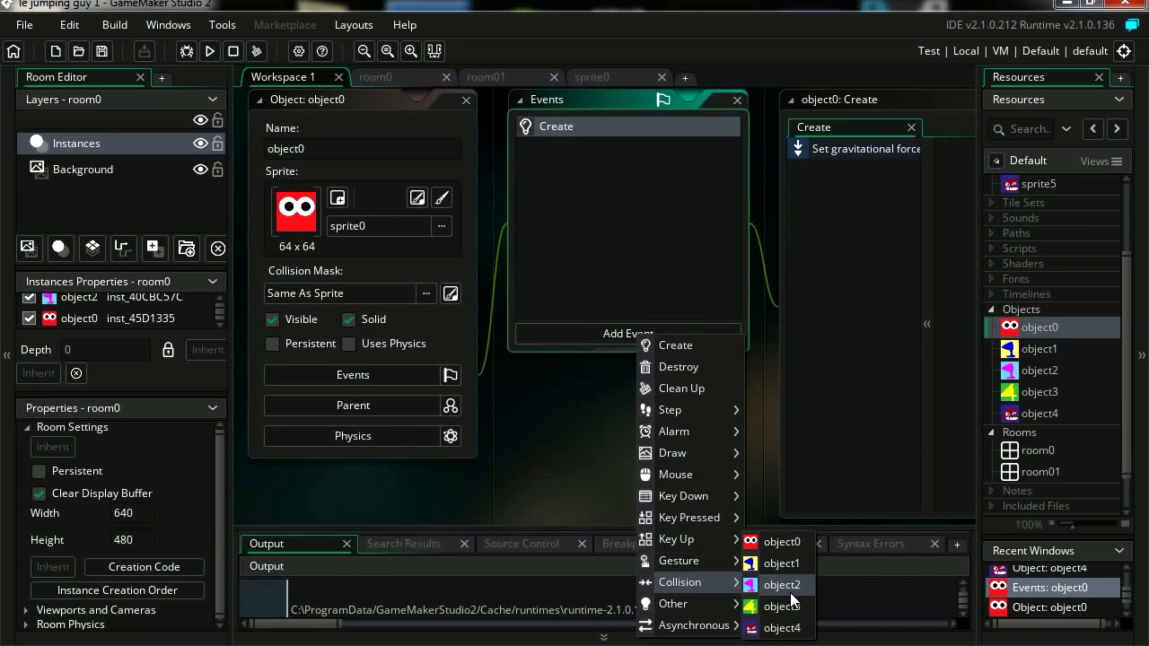
left_click(782, 585)
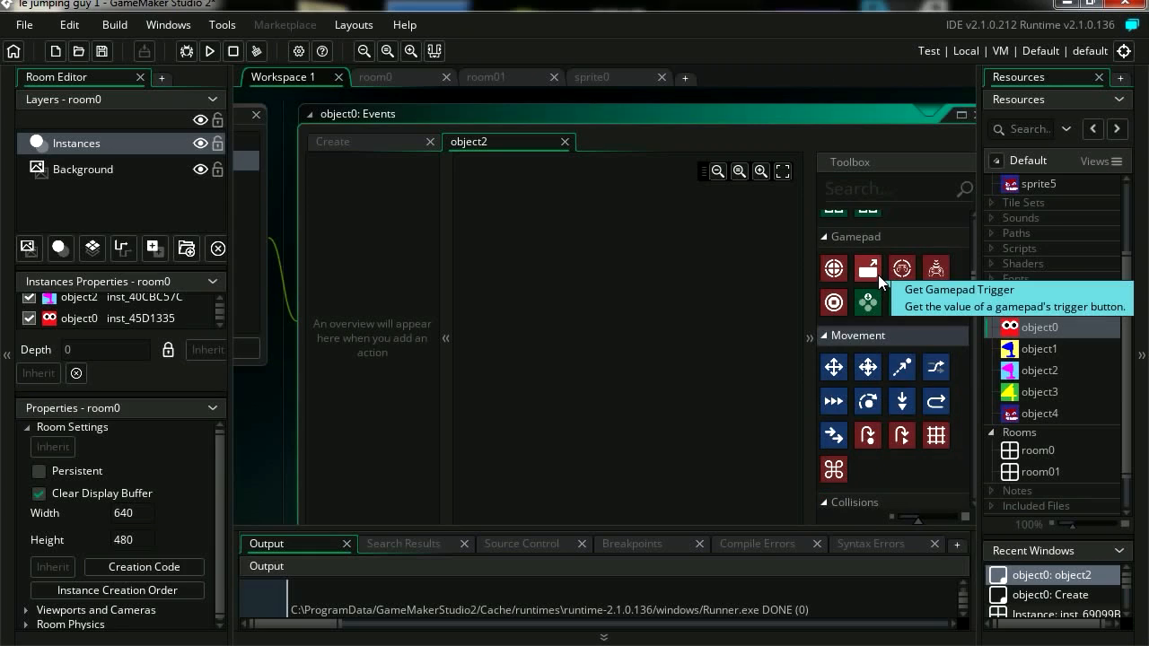
scroll("down", 3)
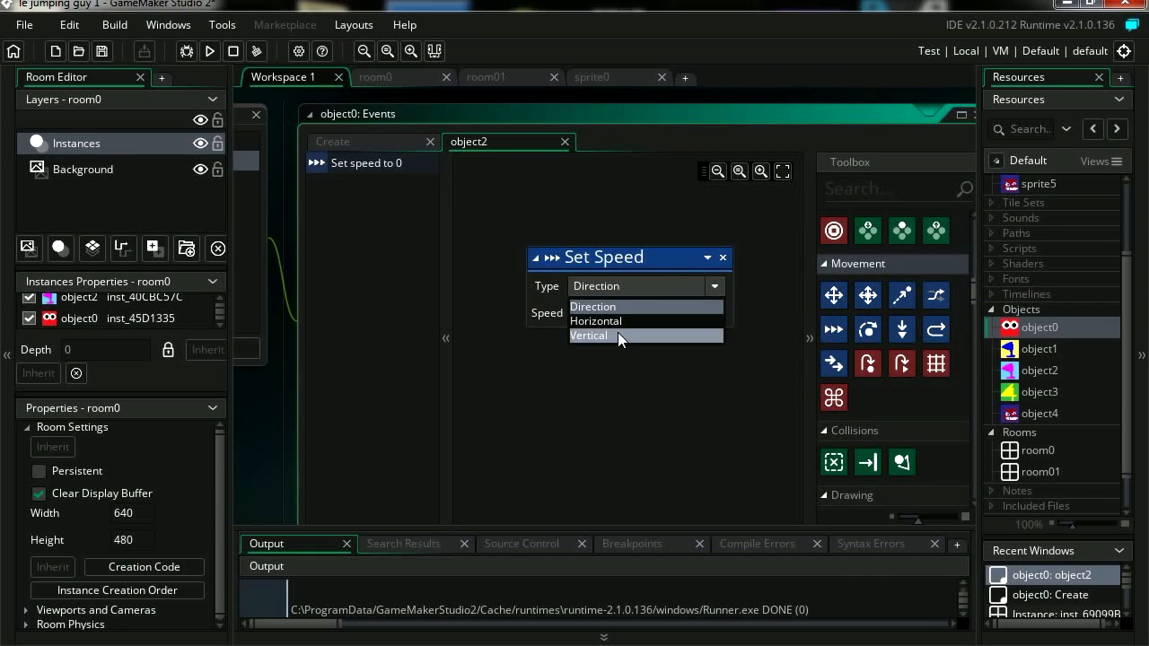
left_click(618, 336)
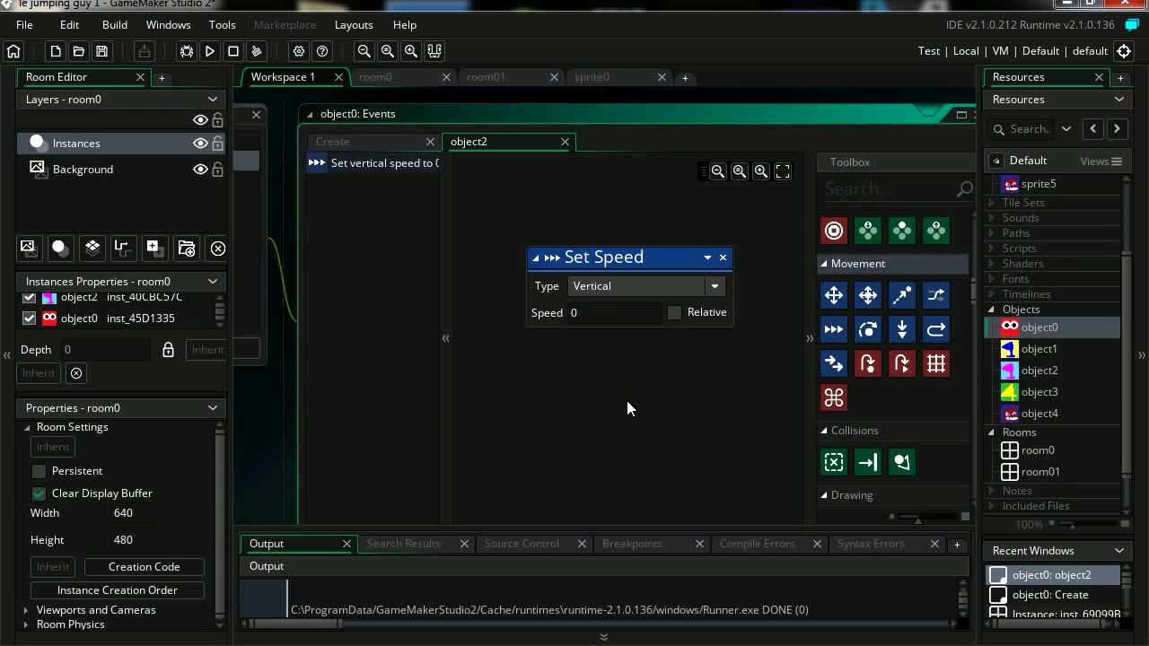
left_click(208, 50)
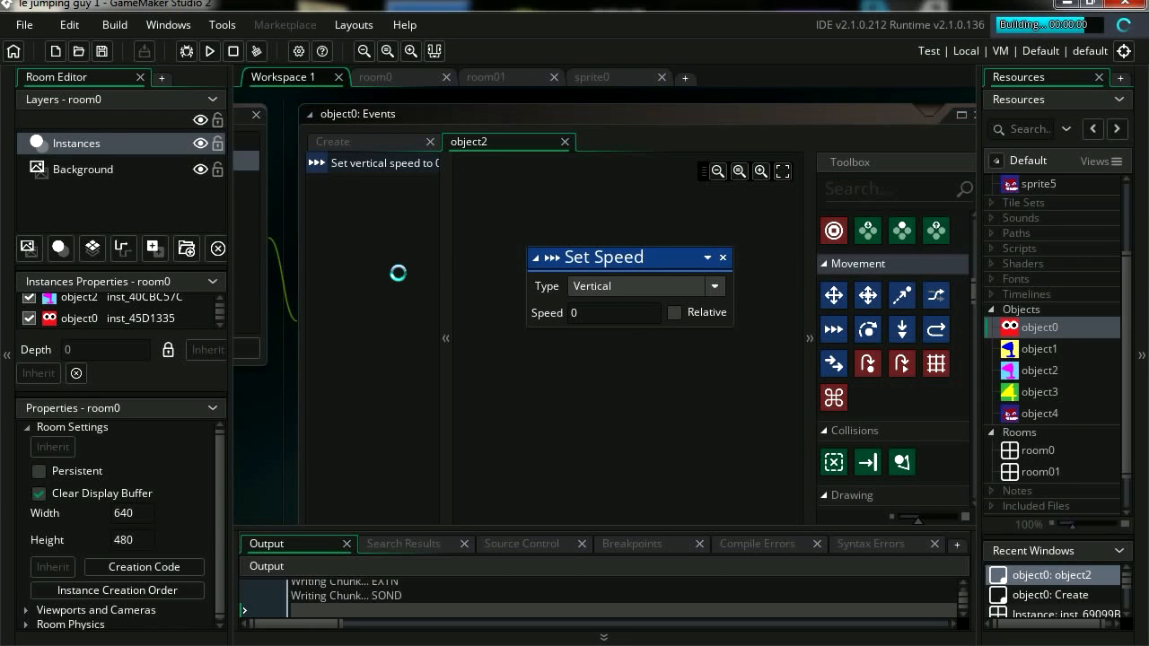
left_click(208, 50)
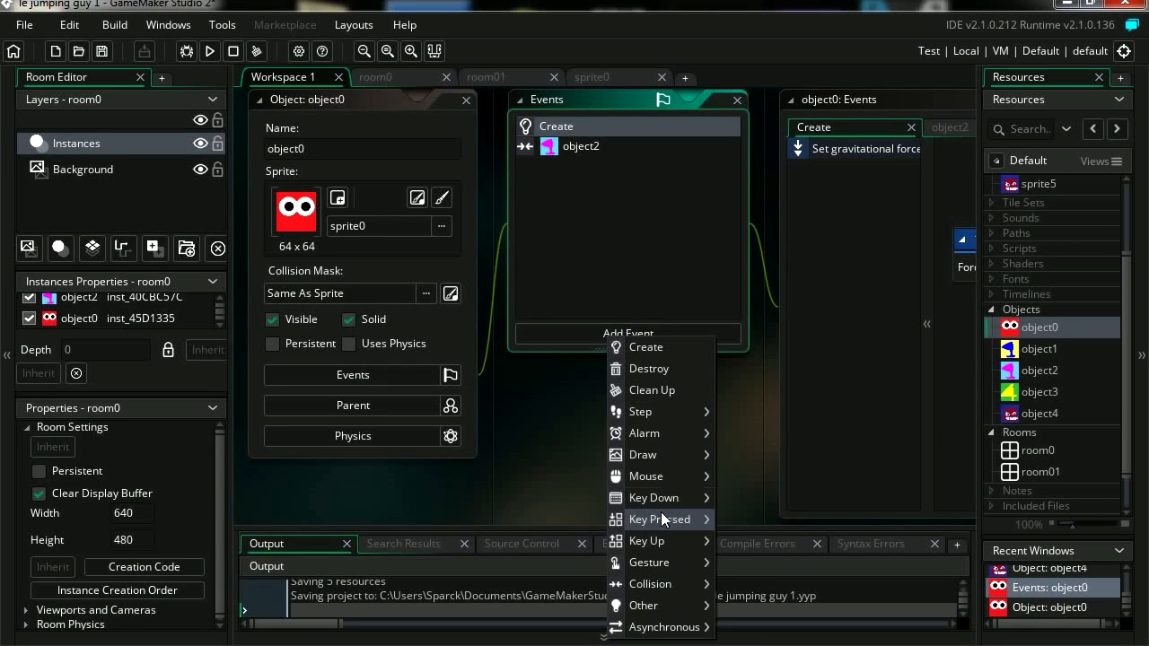
mouse_move(653, 497)
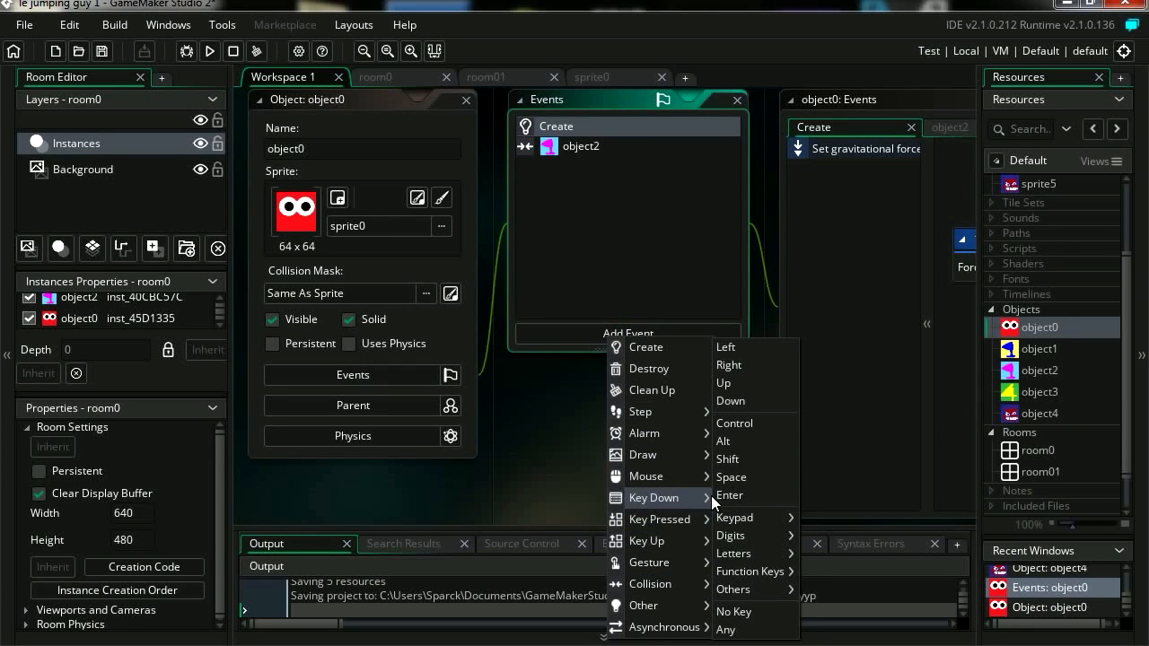
- Add a Key Down Left event setting horizontal speed to -1 and test-run moving left
left_click(725, 347)
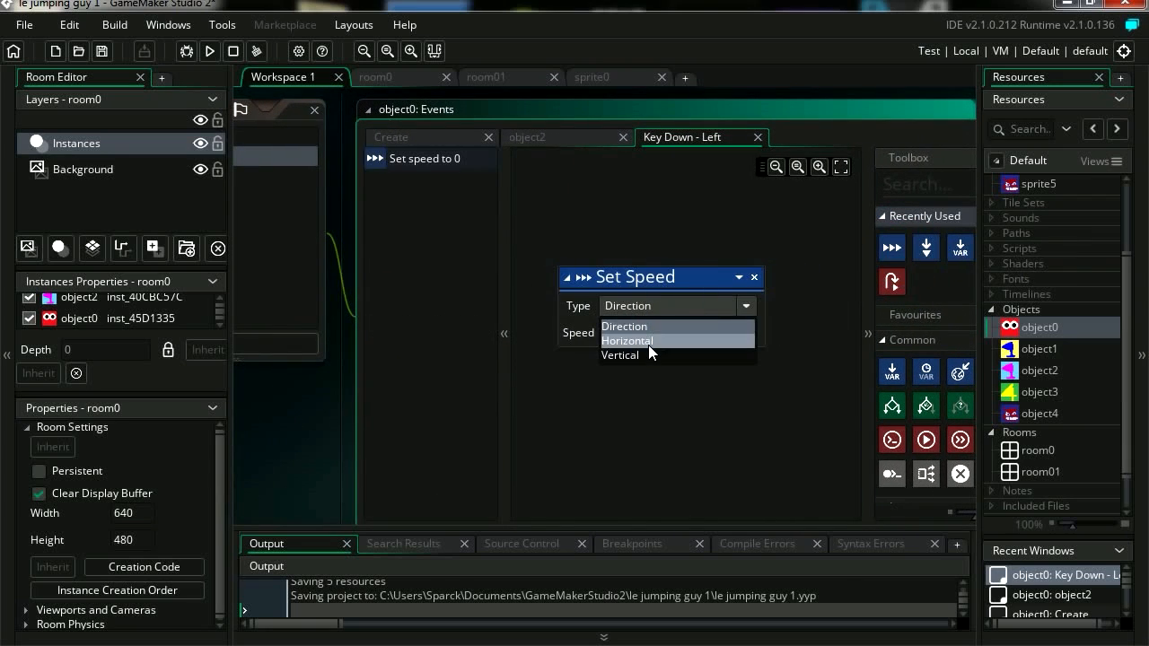
left_click(629, 341)
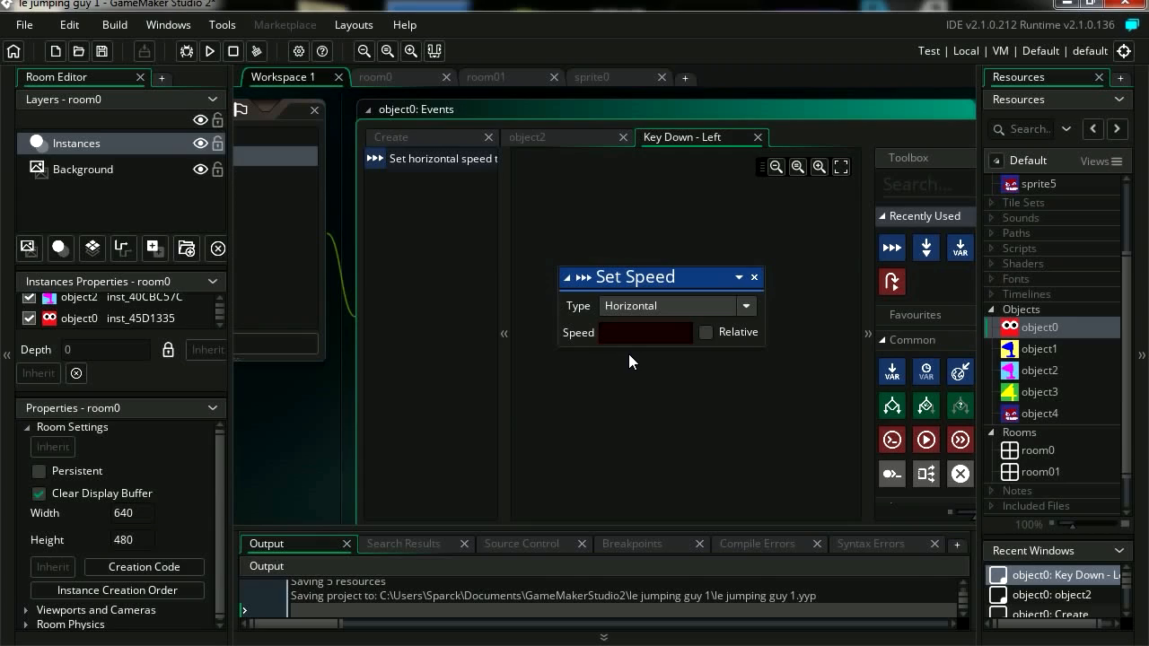
type("-1")
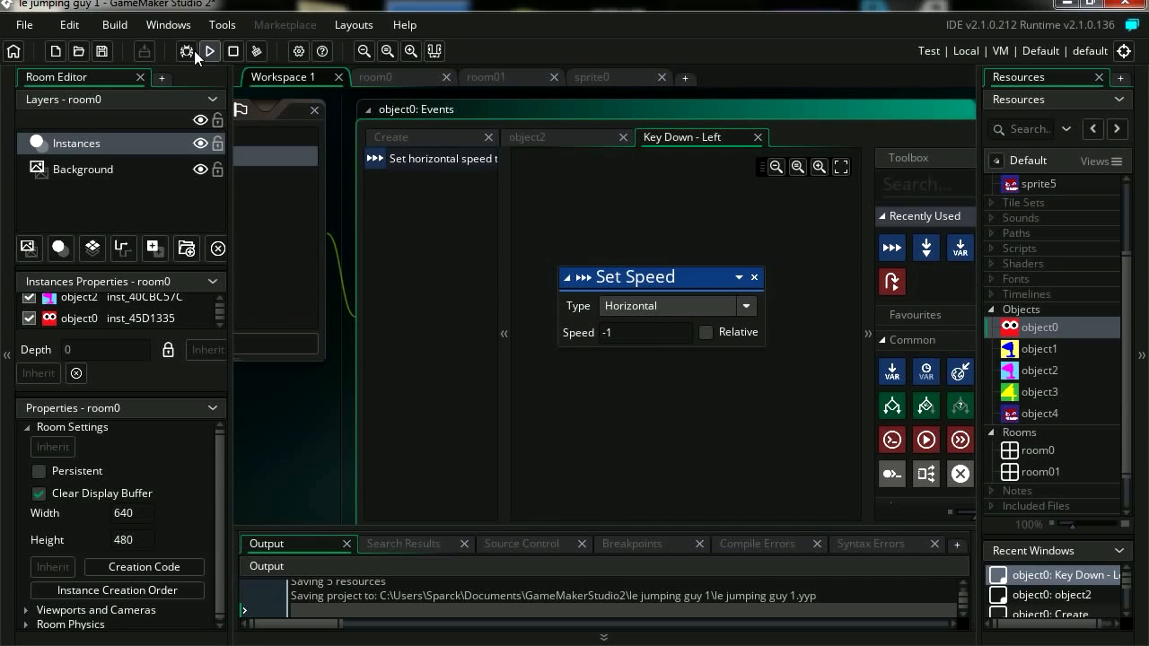
left_click(209, 50)
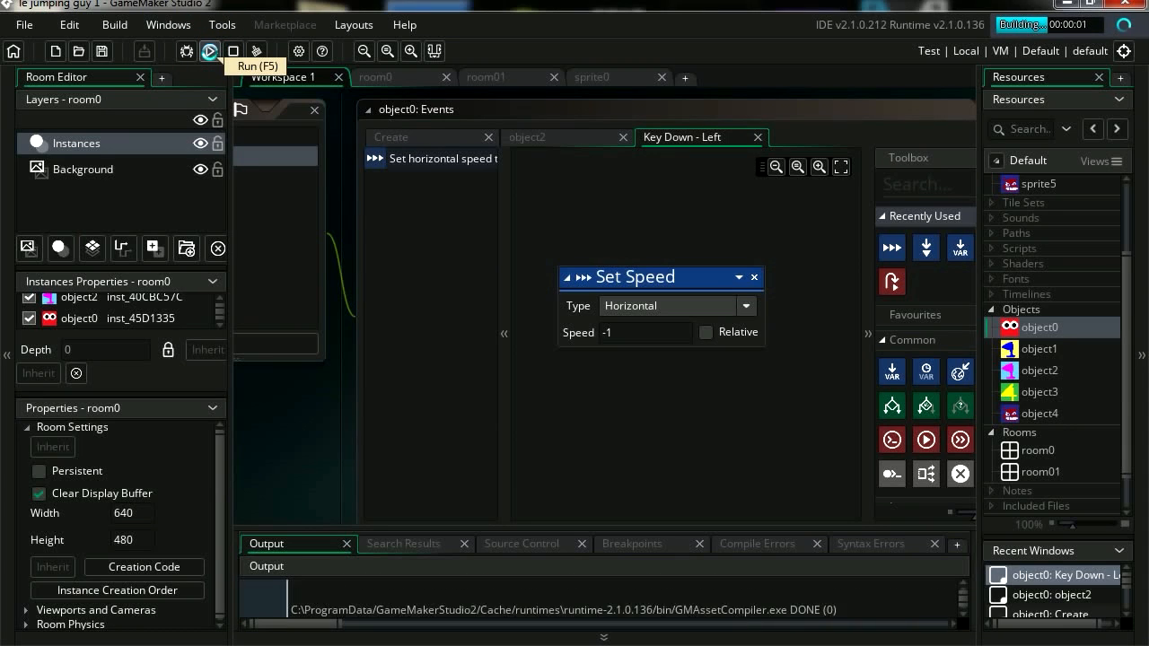
left_click(208, 50)
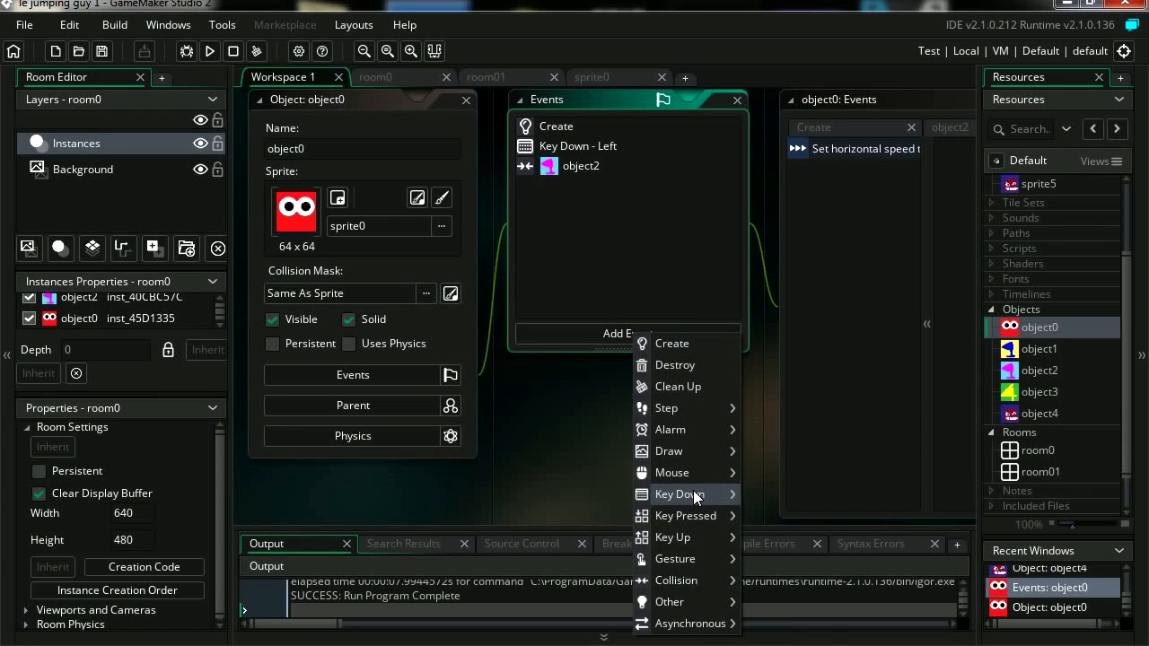
- Add a Key Down Right event setting a positive horizontal speed and test moving right in game
left_click(678, 493)
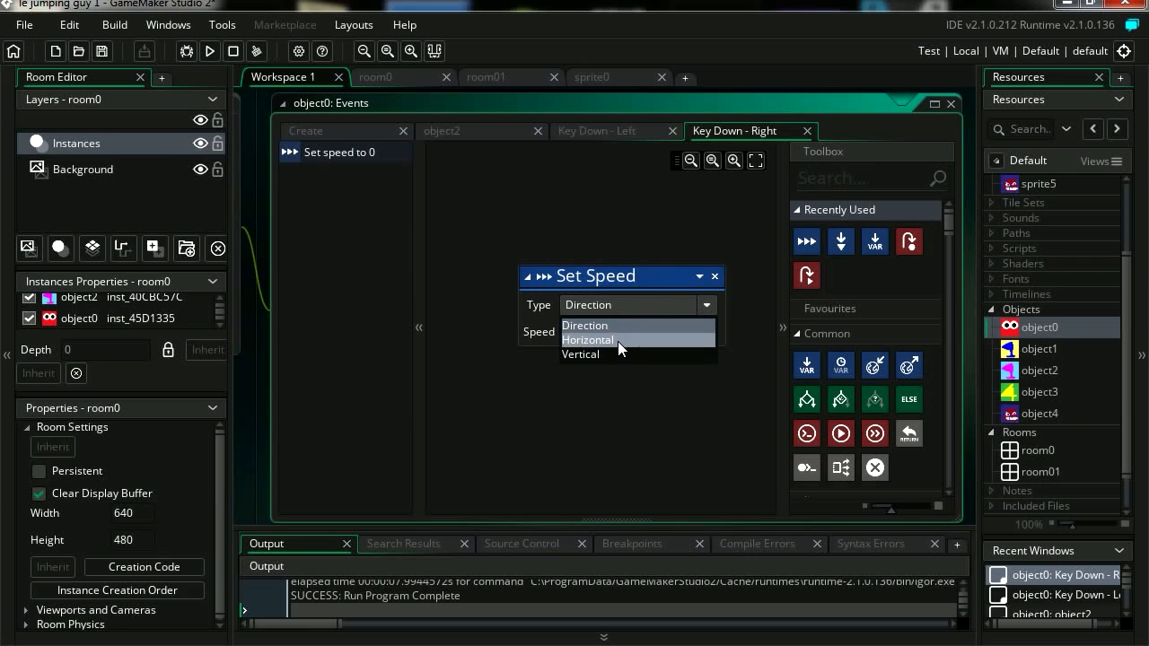
left_click(589, 339)
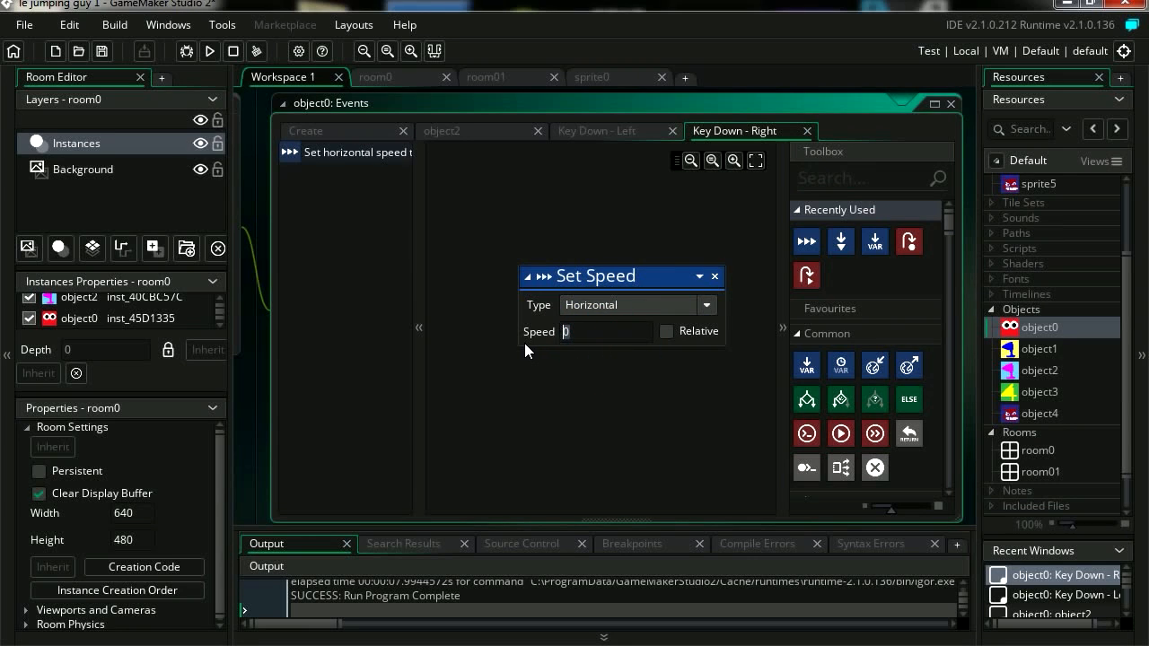
left_click(208, 50)
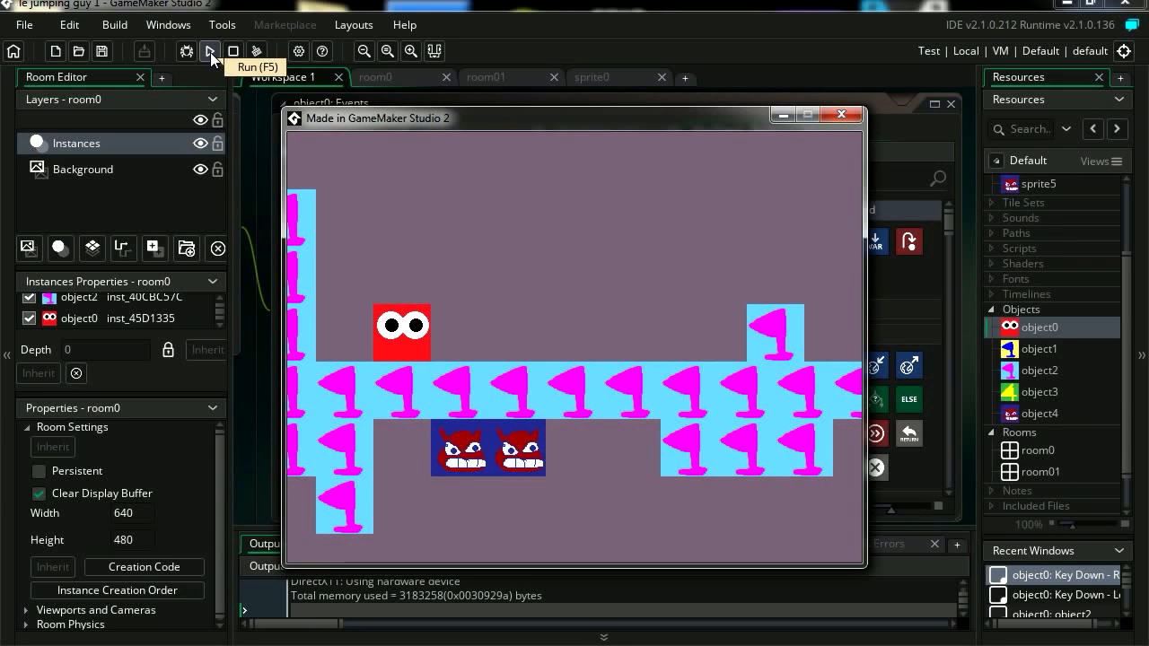
key("Right")
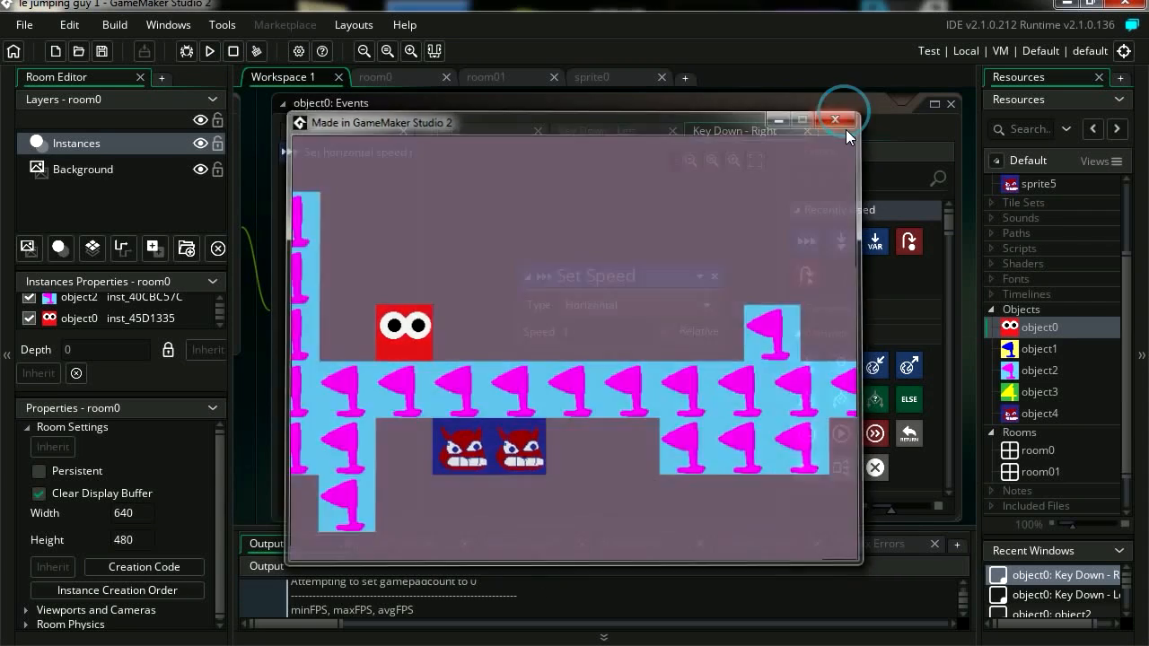
left_click(837, 119)
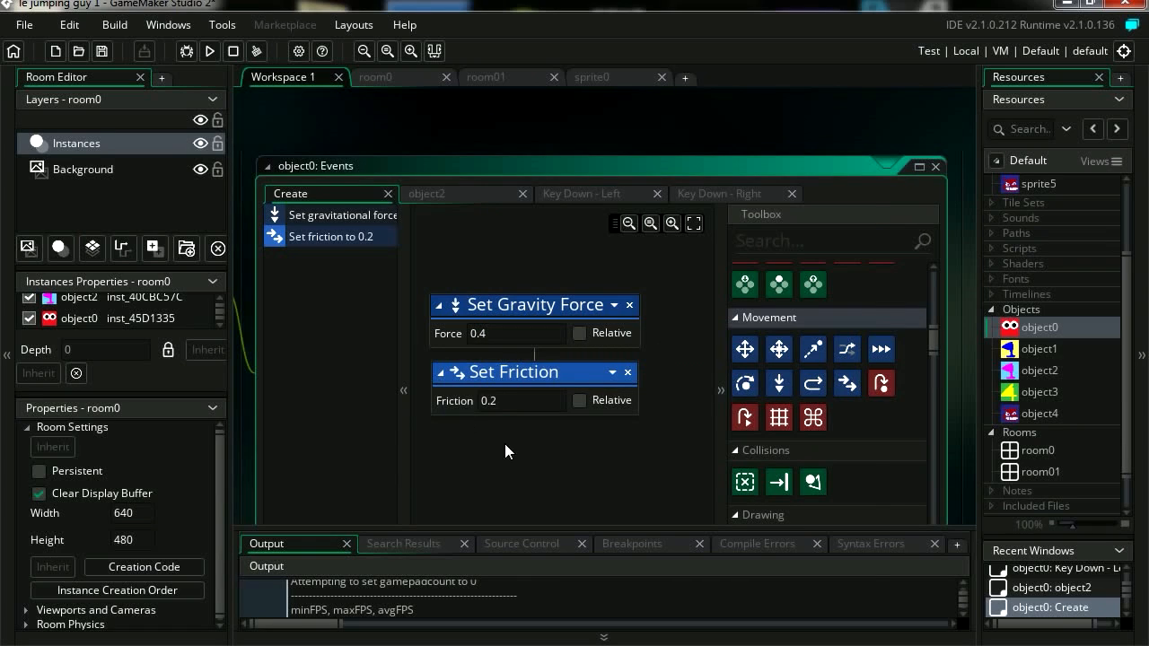
- Add a Set Friction action of 0.2 under the 0.4 gravity in the Create event
left_click(208, 50)
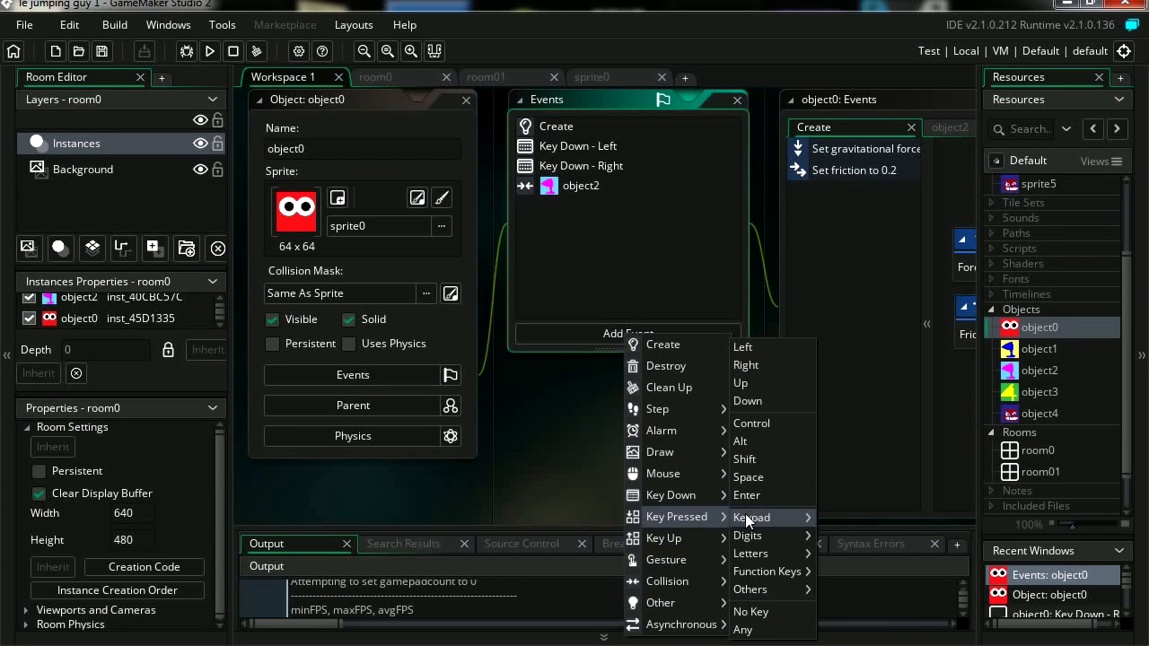
- Add a Key Press Up event whose Set Speed action uses Horizontal type with speed -15
left_click(739, 383)
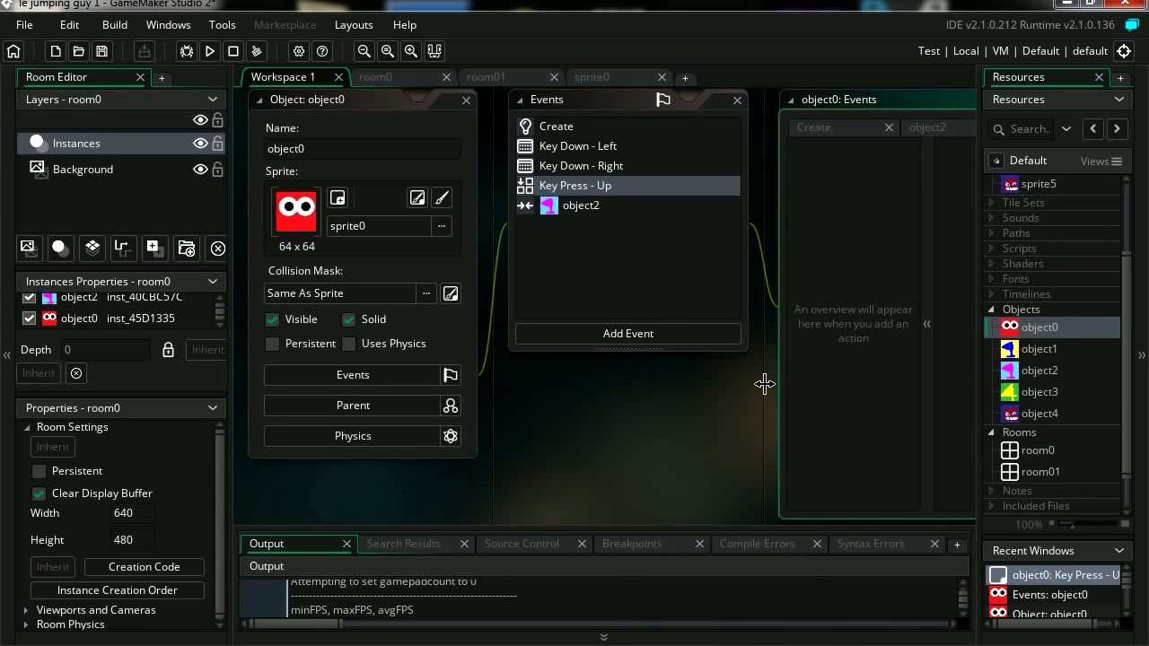
double_click(574, 185)
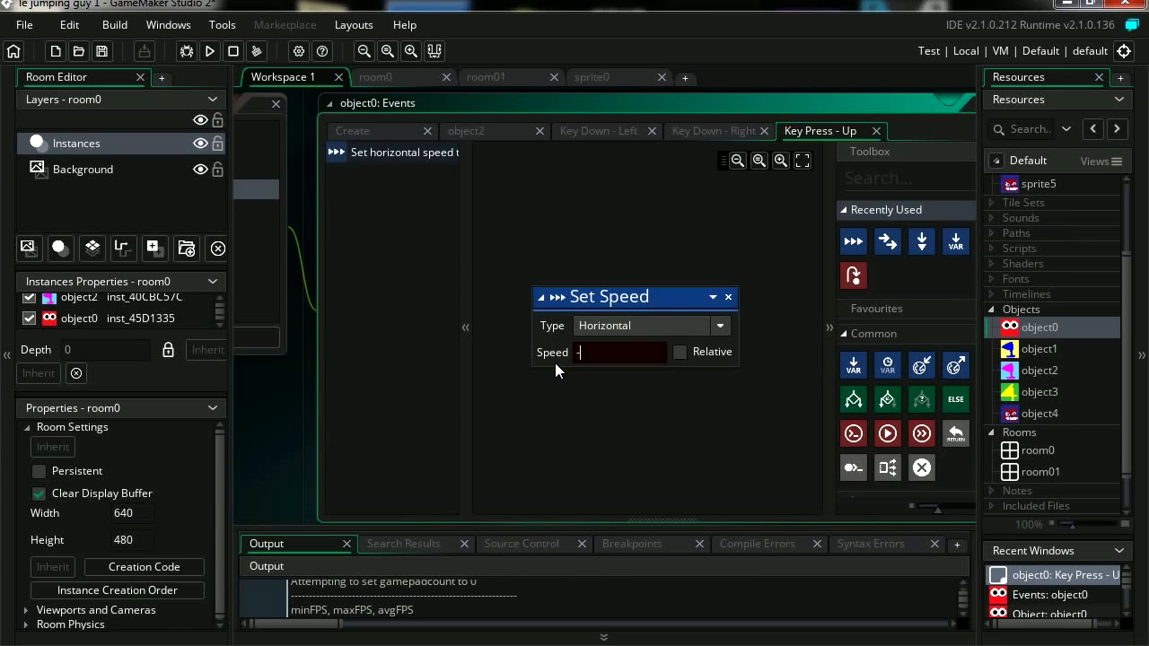
type("-15")
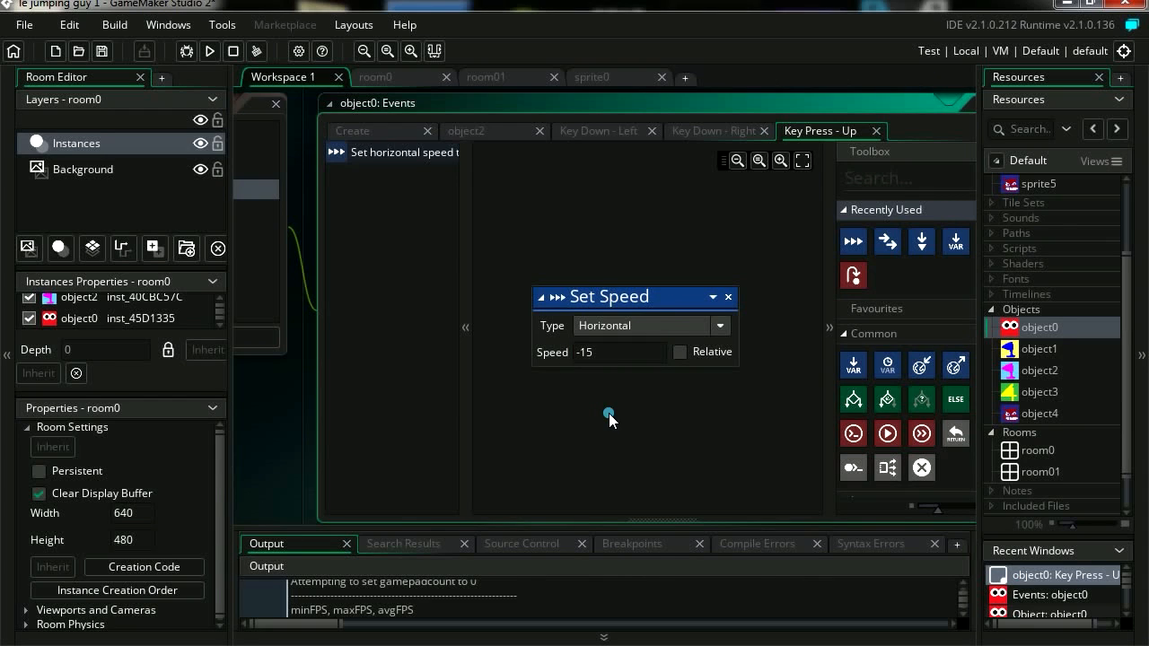
left_click(210, 50)
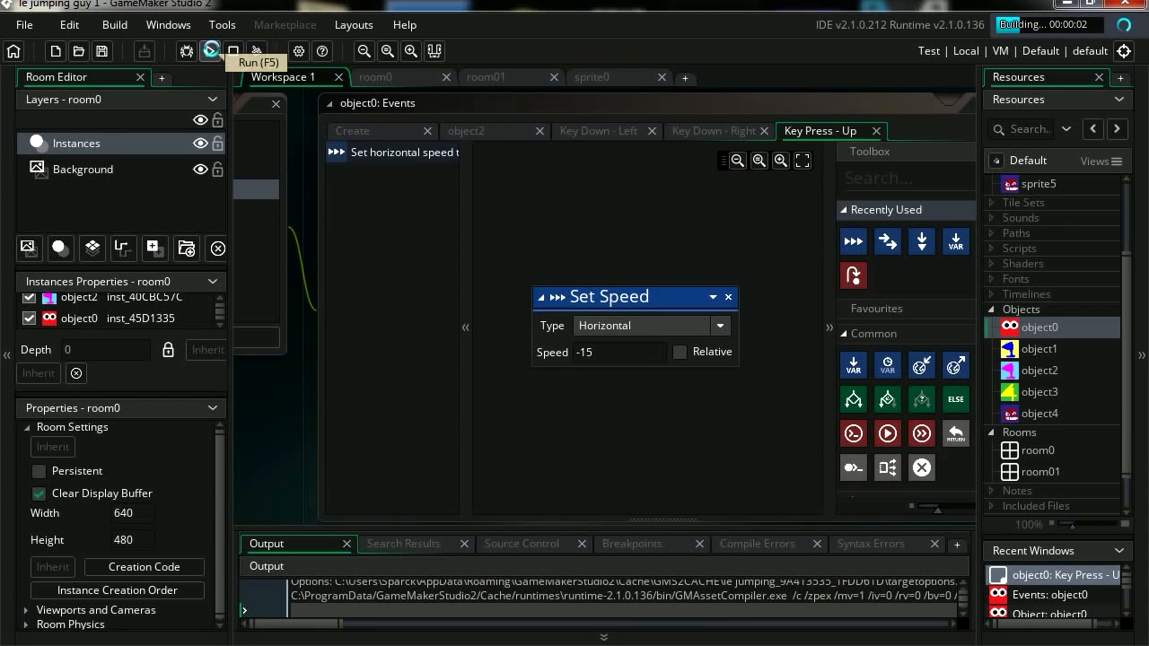
- Test-run, switch the Up key Set Speed type from Horizontal to Vertical, and run again
left_click(210, 51)
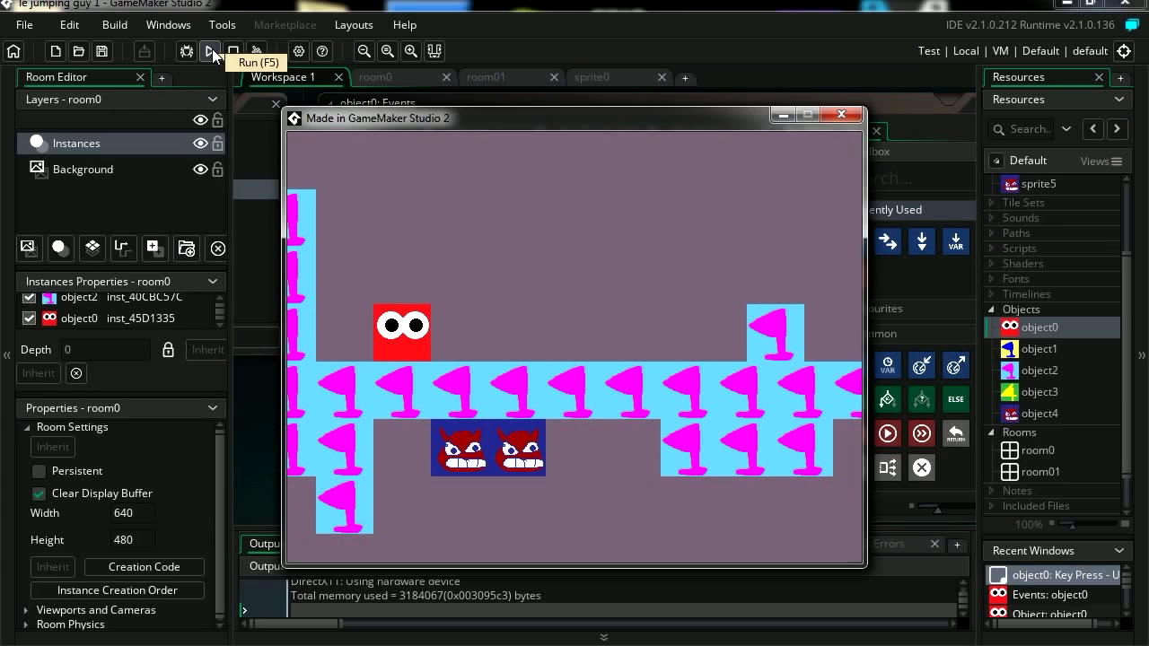
left_click(840, 115)
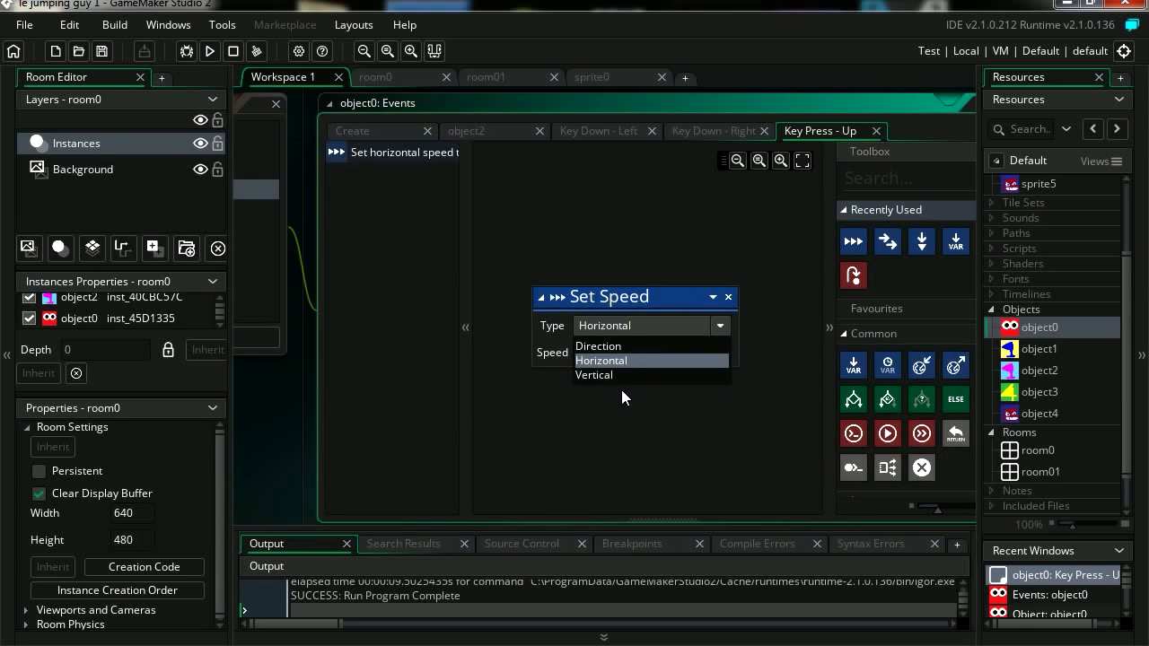
left_click(593, 375)
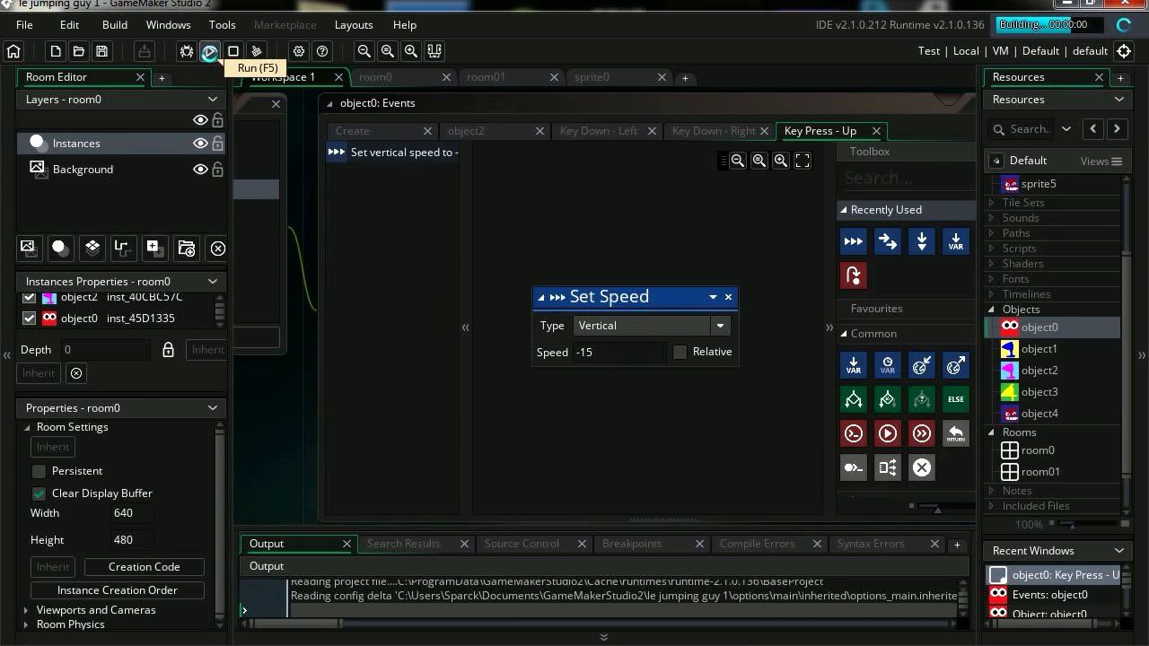
left_click(210, 50)
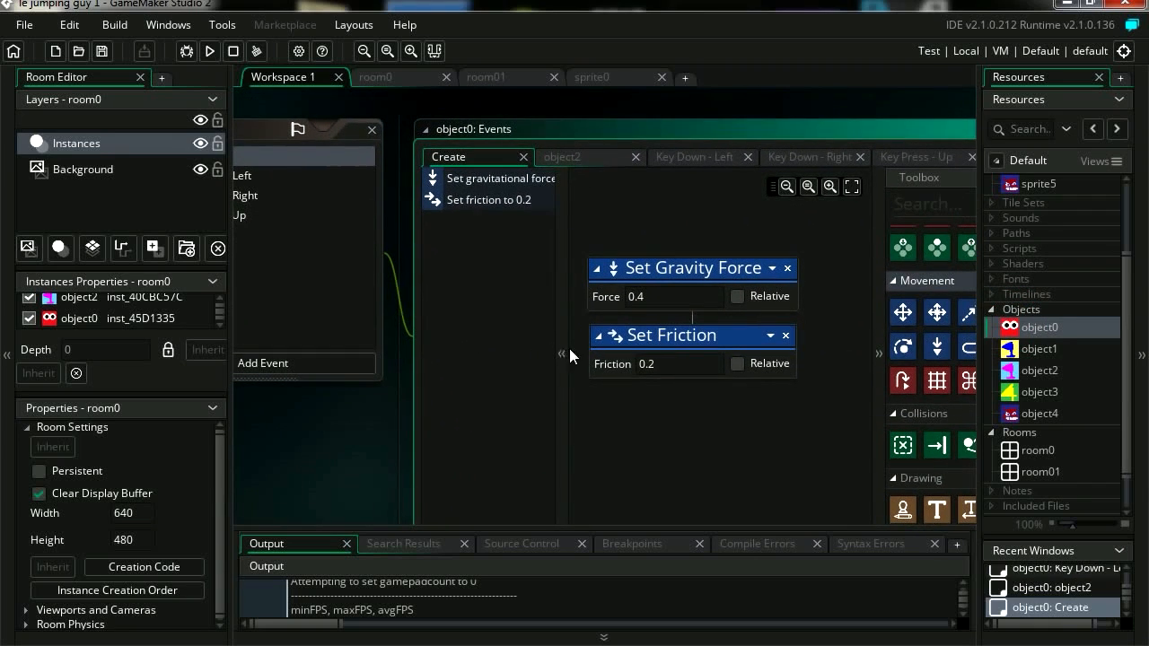
- Change the Create event's gravity force from 0.4 to 0.7
left_click(661, 296)
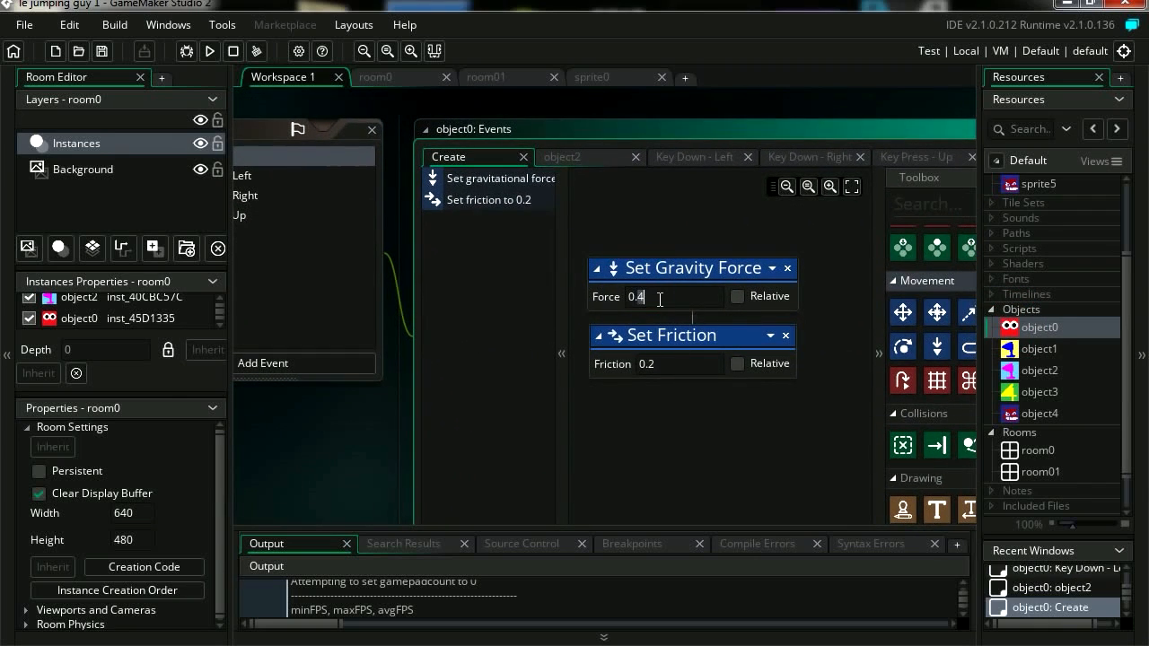
type("0.7")
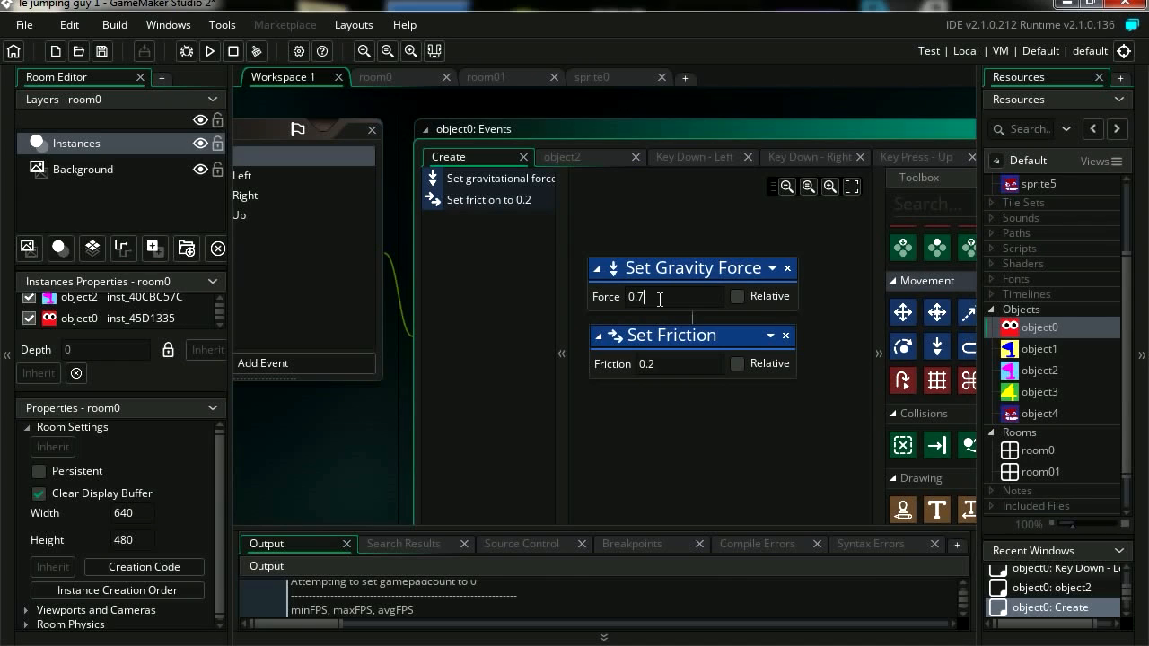
left_click(209, 50)
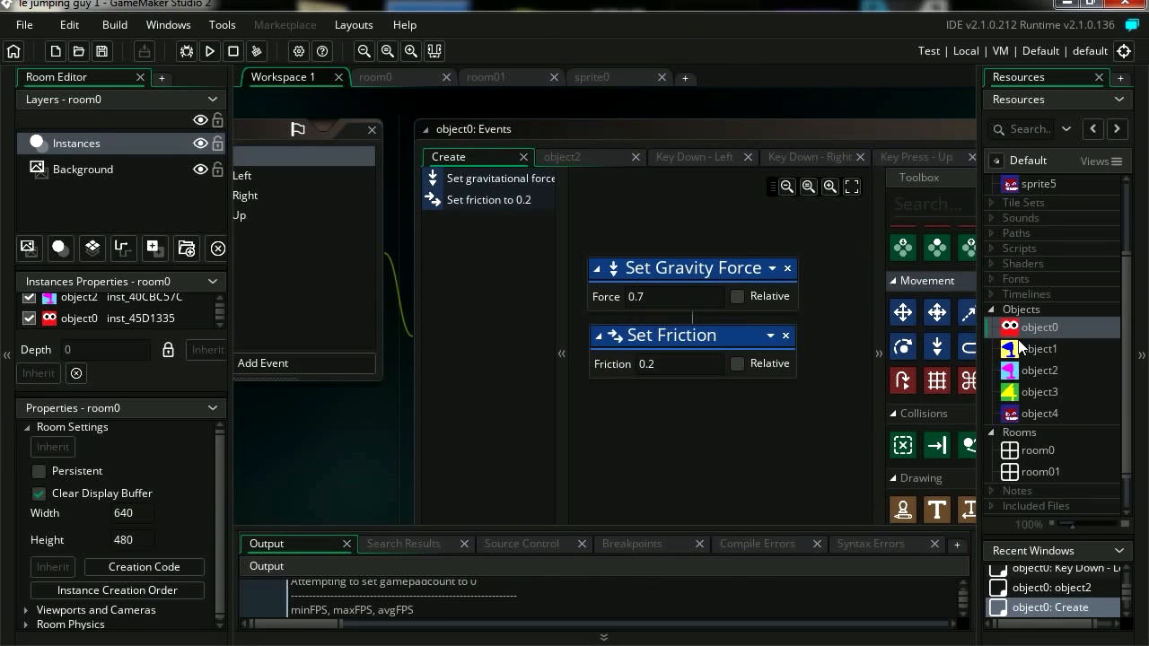
- Reopen object0's Key Press Up event, set the jump speed to -15 and test the jump in game
double_click(1041, 326)
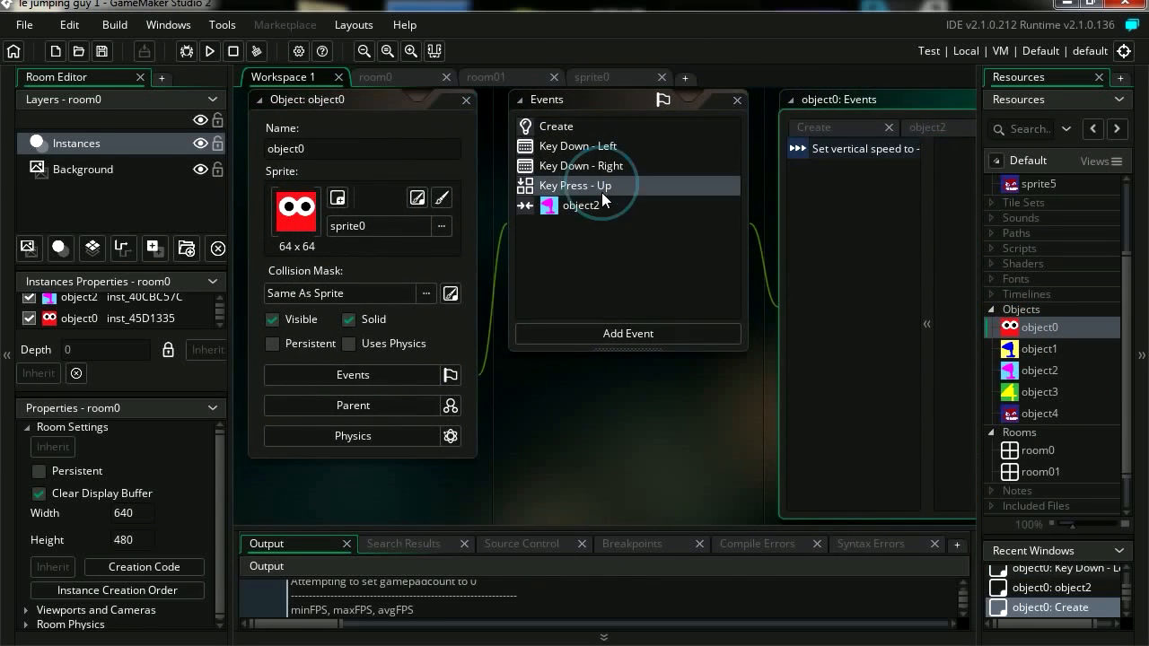
double_click(575, 185)
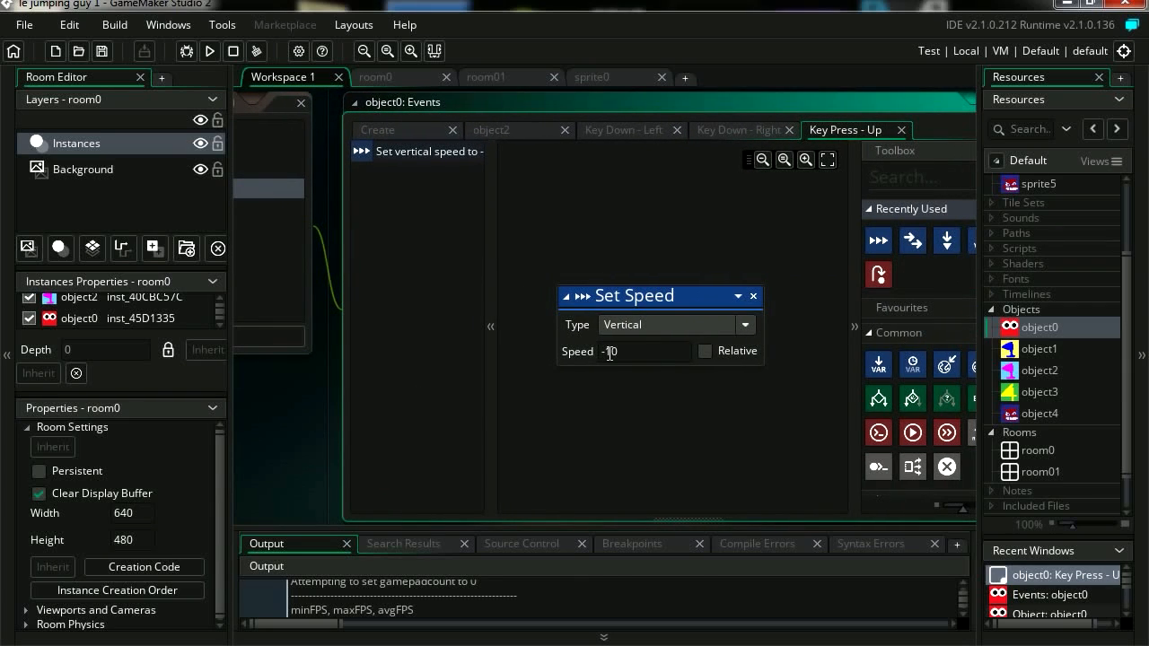
type("15")
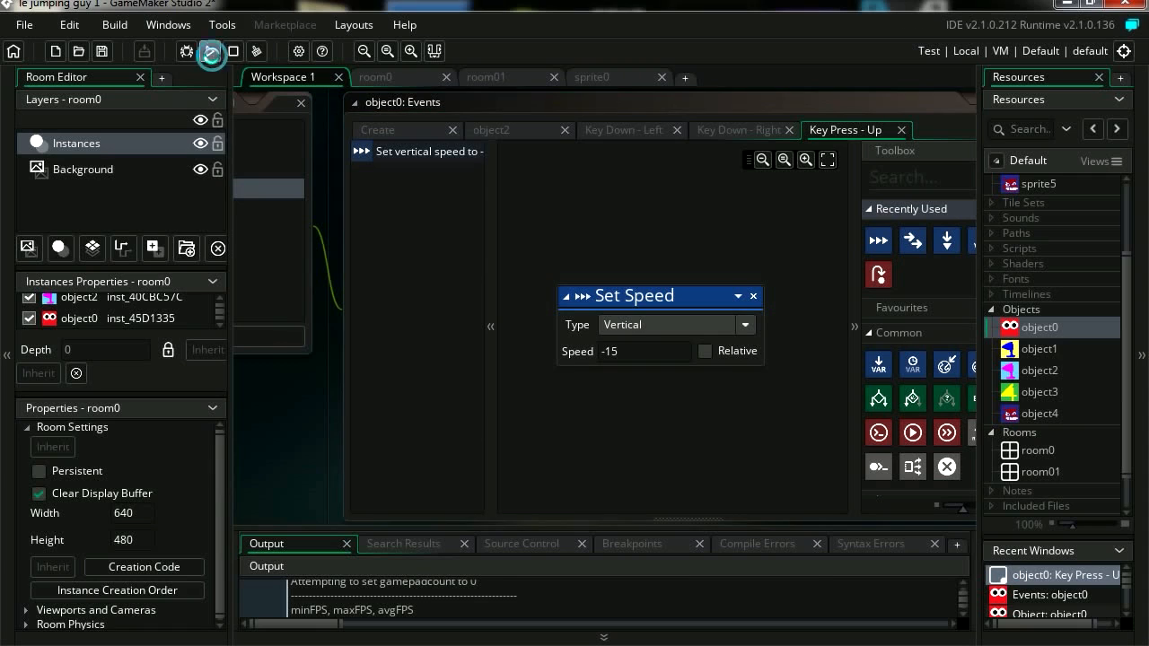
left_click(210, 50)
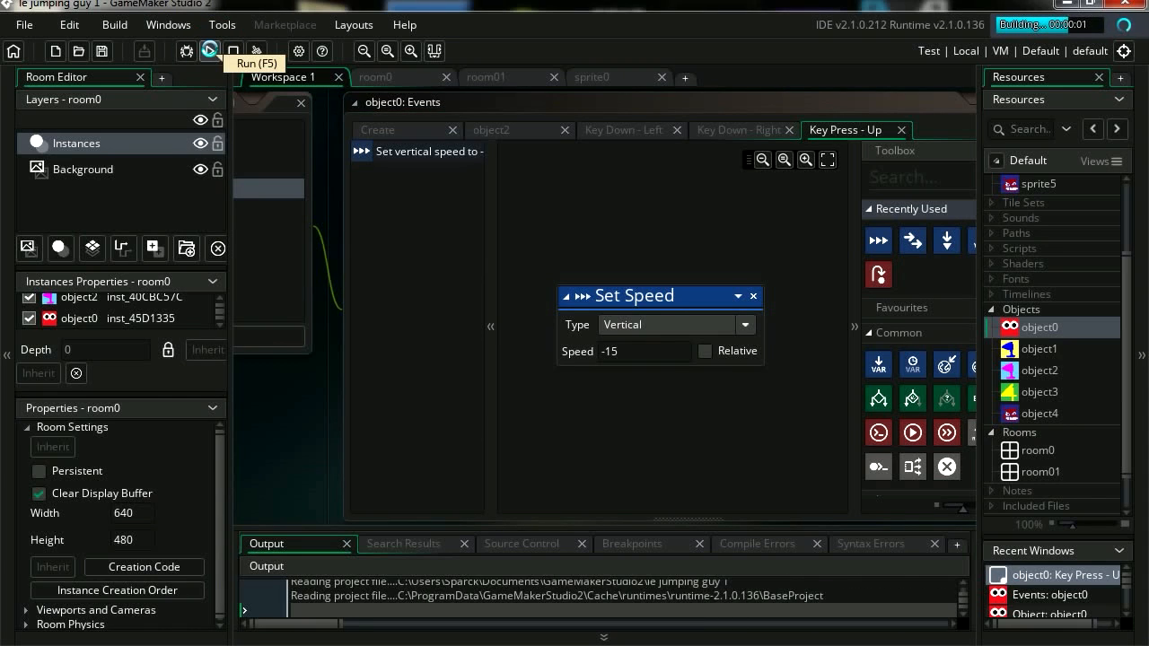
left_click(210, 50)
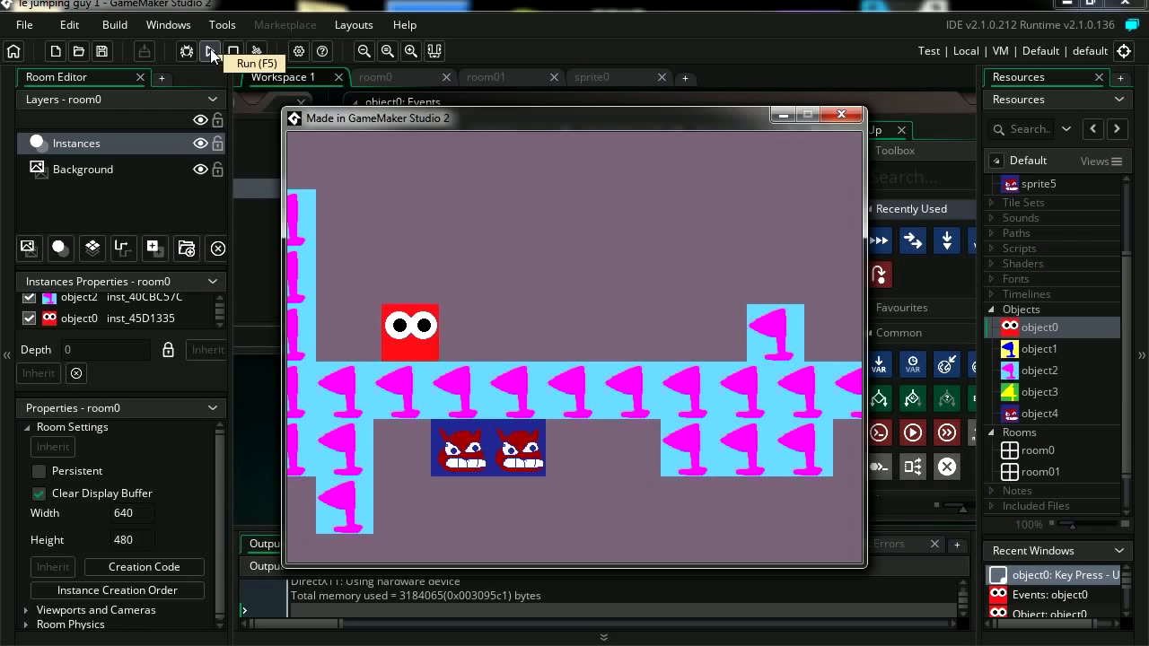
key("Right")
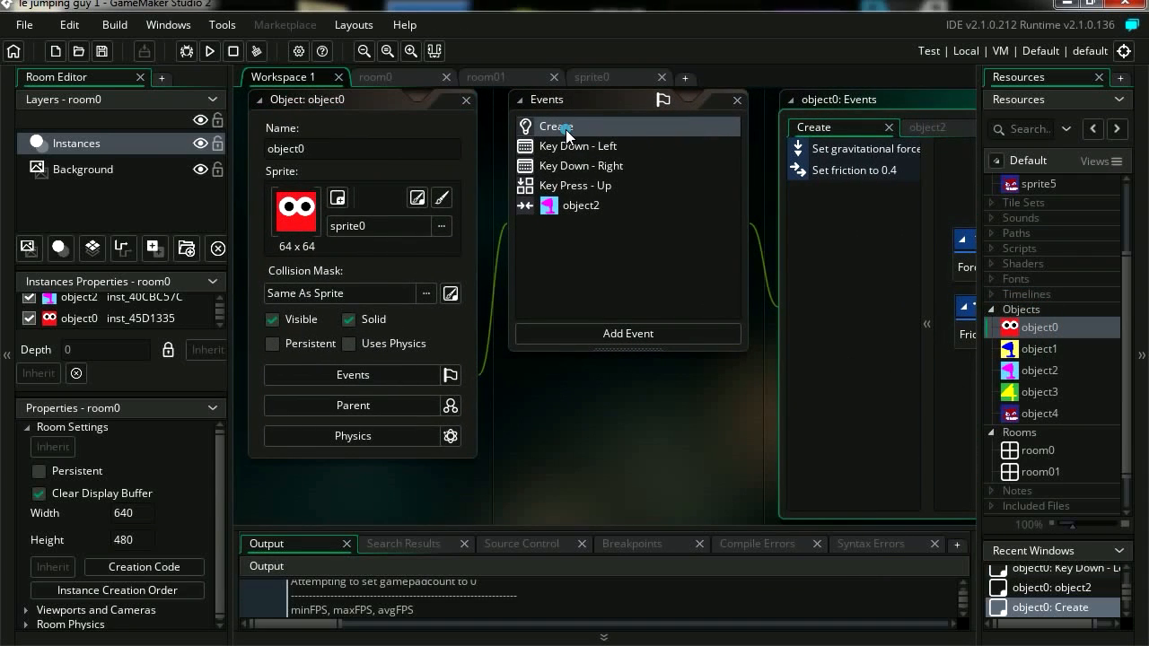
- Add an Assign Variable action with value 0 to object0's Create event
double_click(556, 126)
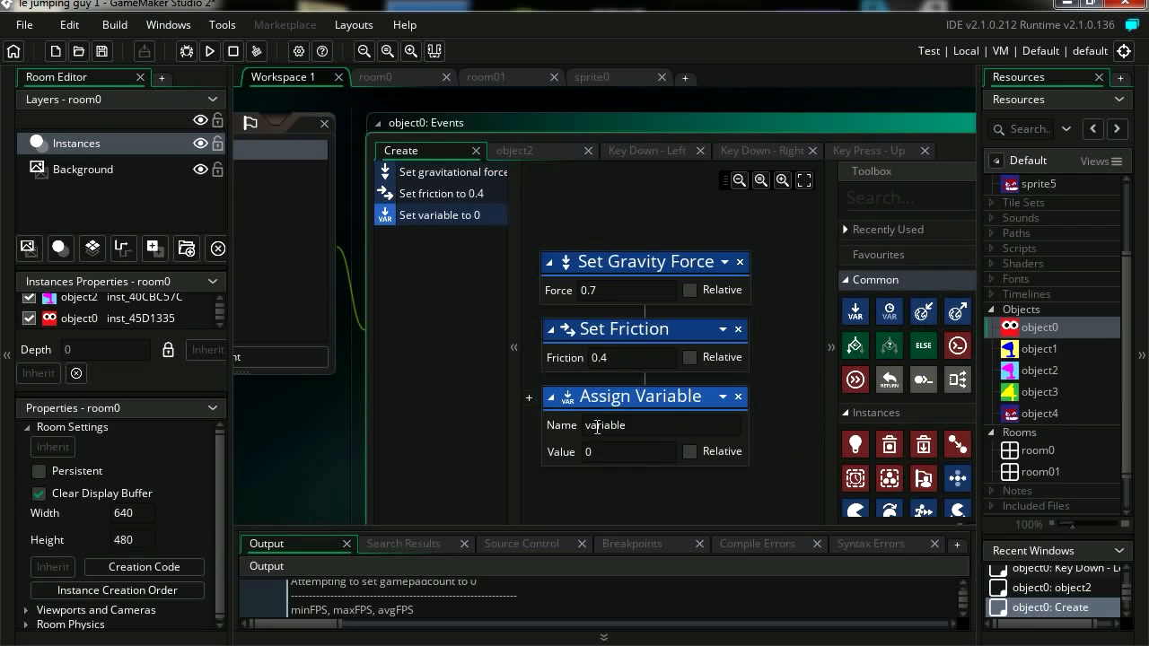
double_click(604, 423)
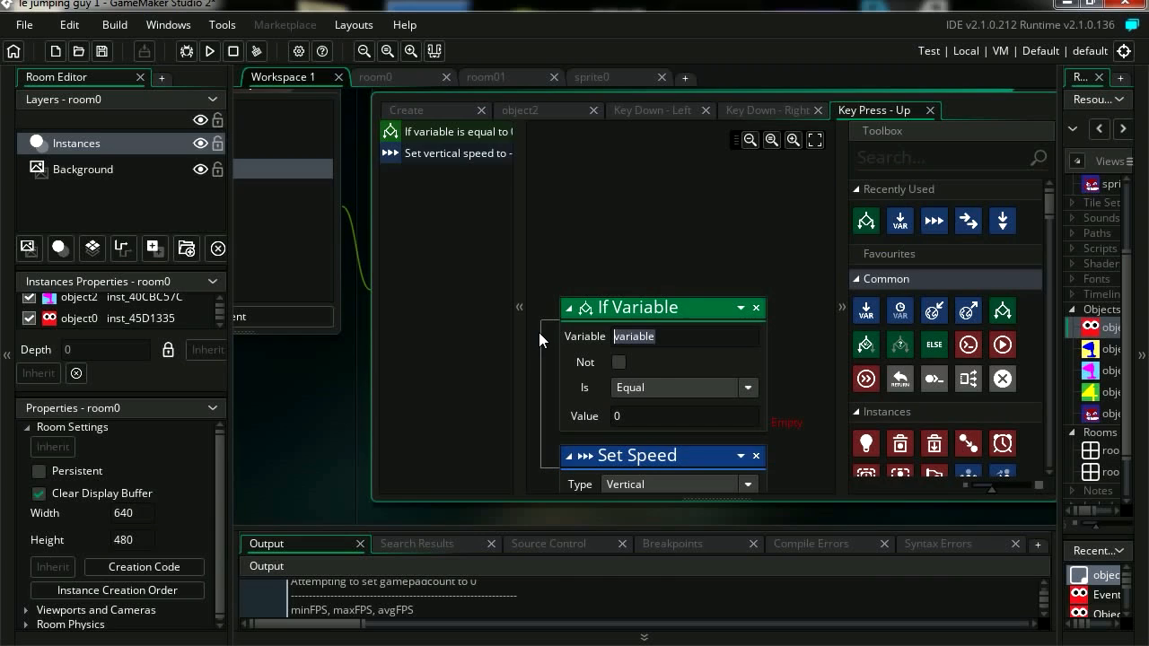
- Gate the Up jump on hh equal 0, set hh to 1 after jumping, and test-run the game
type("hh")
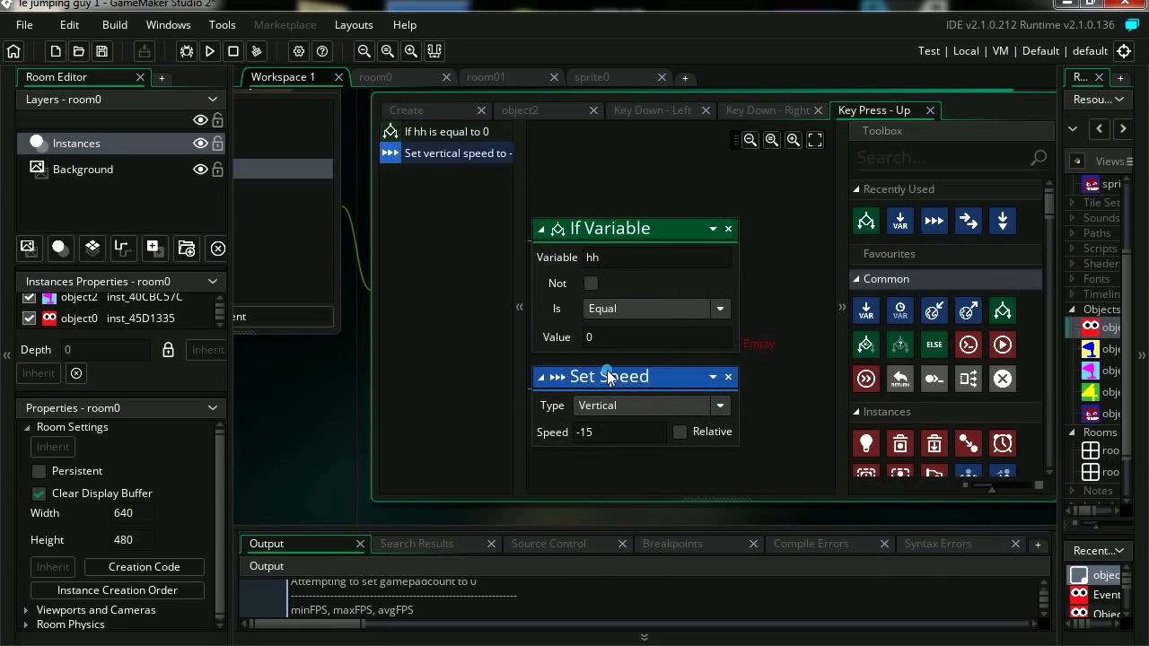
left_click_drag(606, 376, 711, 377)
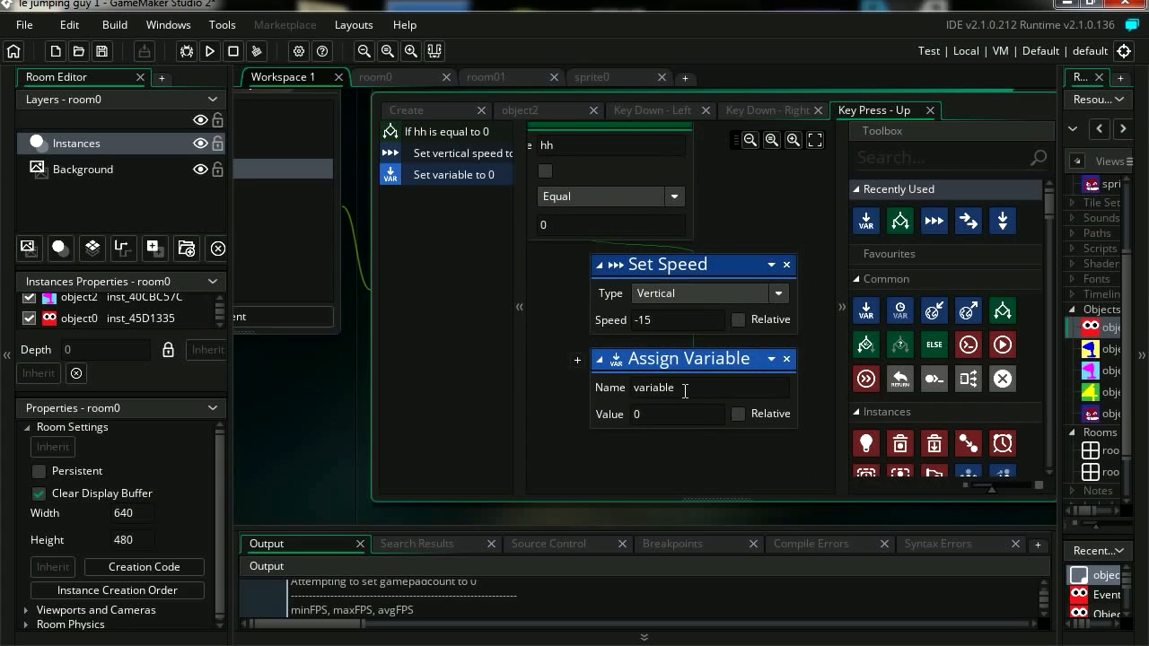
type("hh")
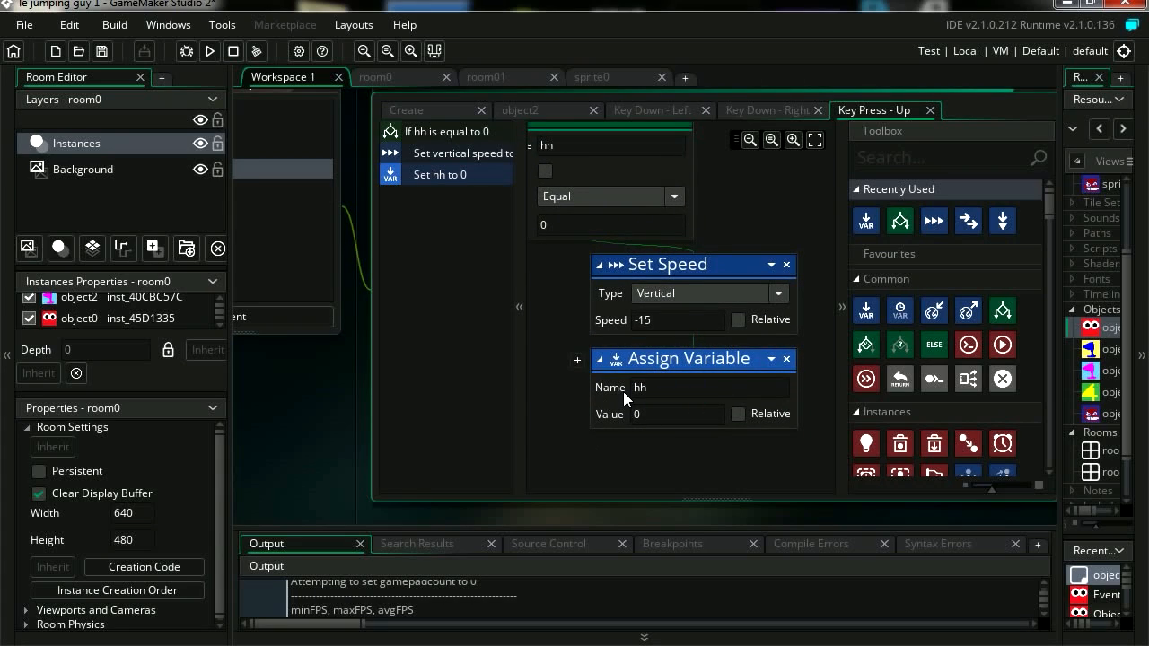
left_click(675, 413)
type("1")
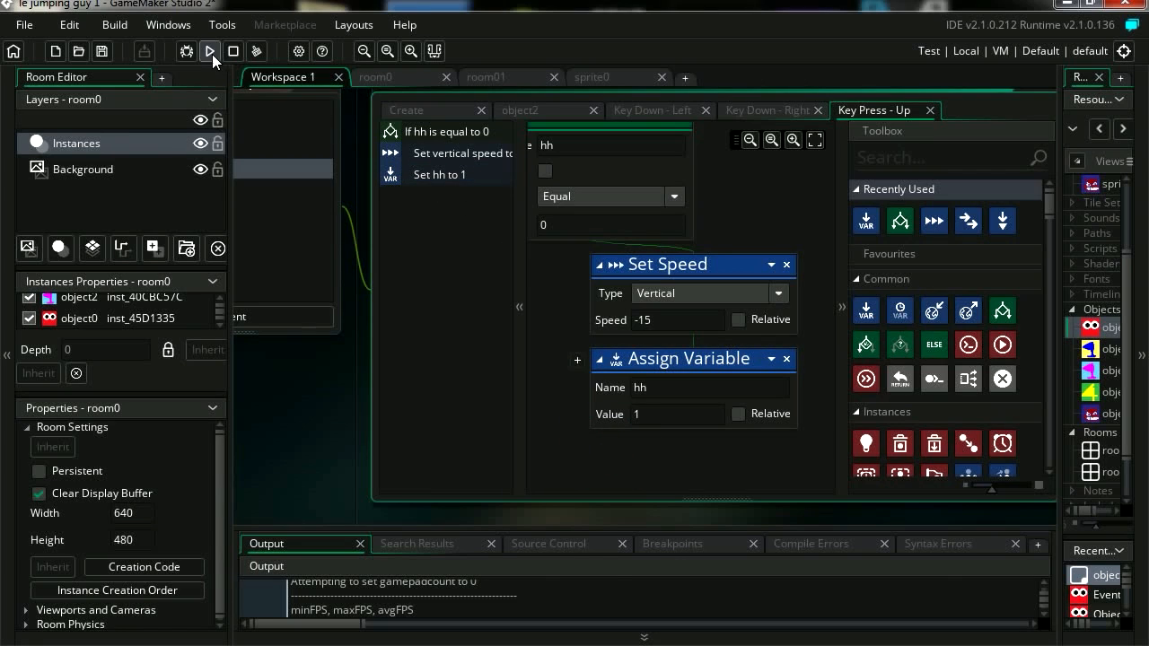
left_click(208, 51)
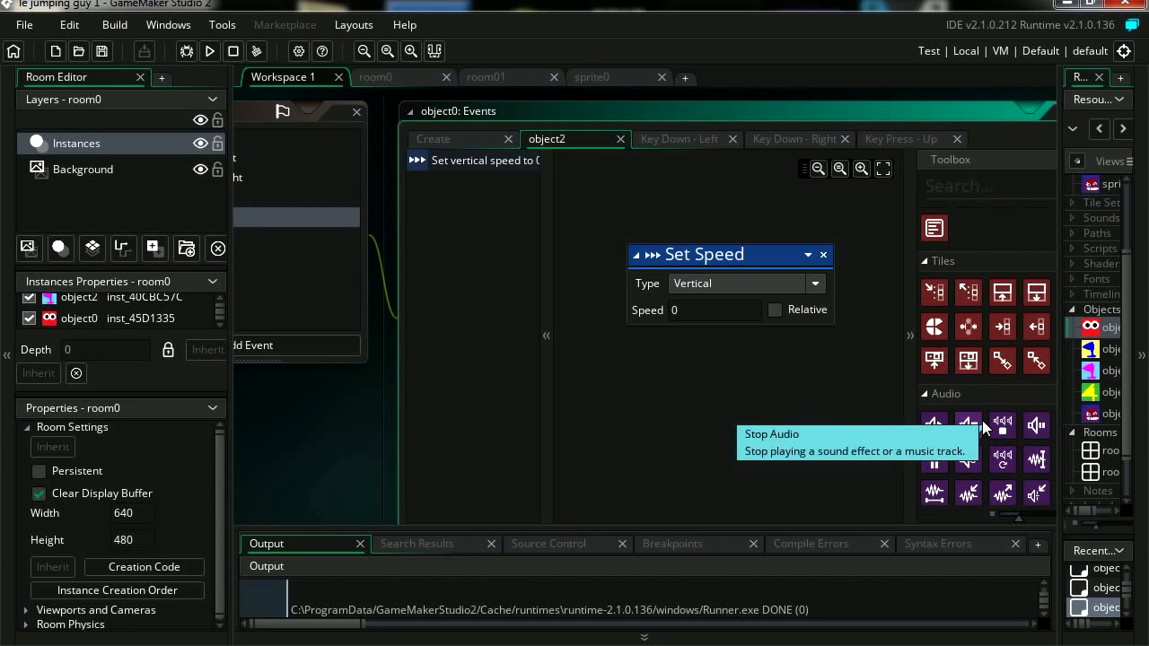
- Assign hh = 0 in the object2 collision event and test-run the game
scroll("down", 3)
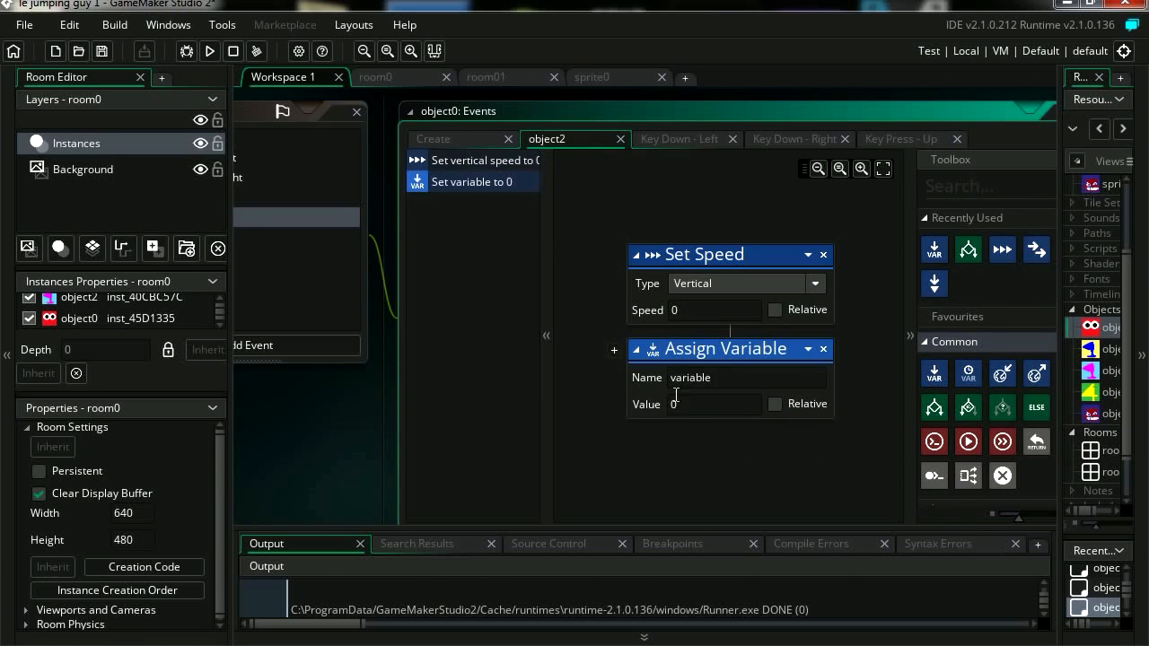
double_click(689, 377)
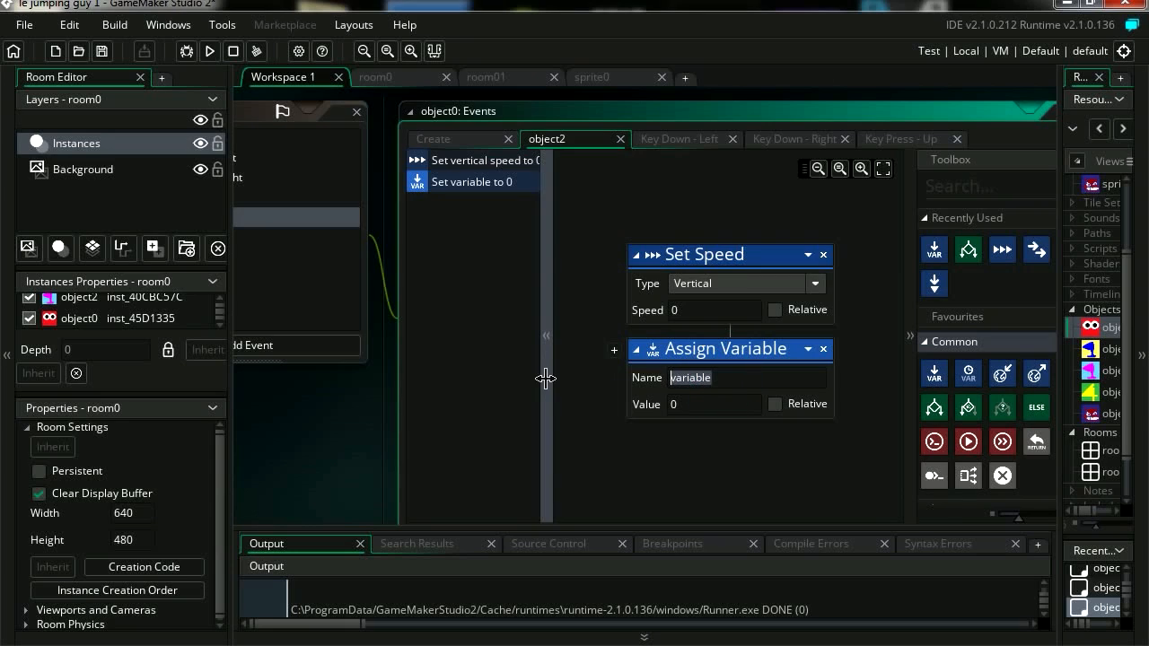
type("hh")
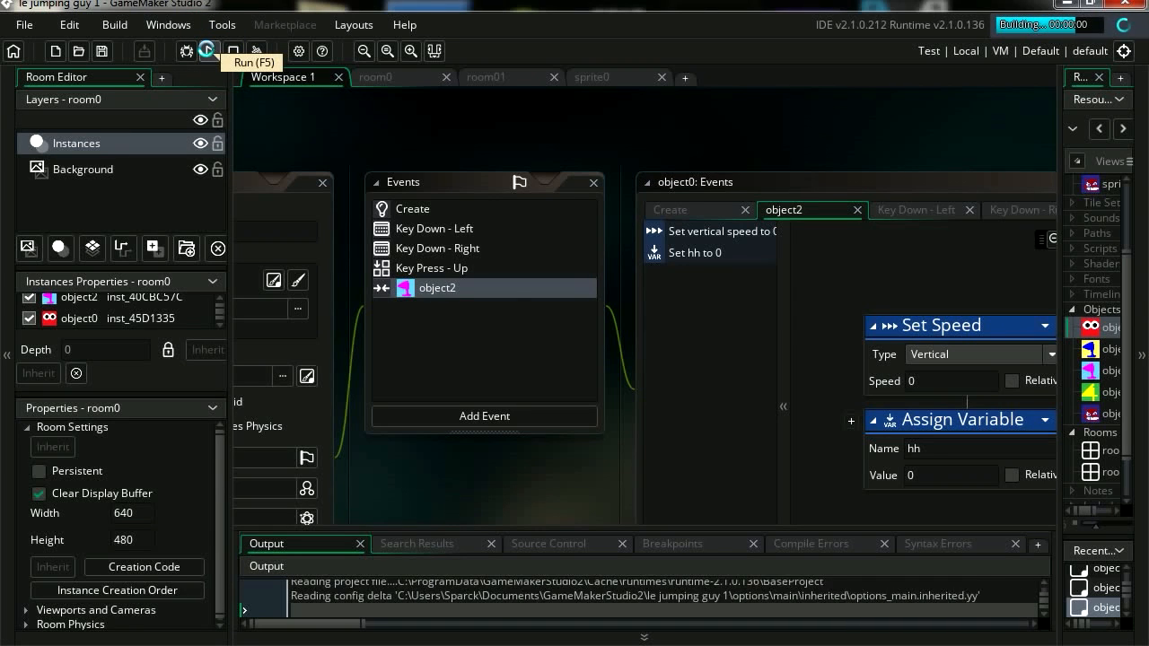
left_click(208, 50)
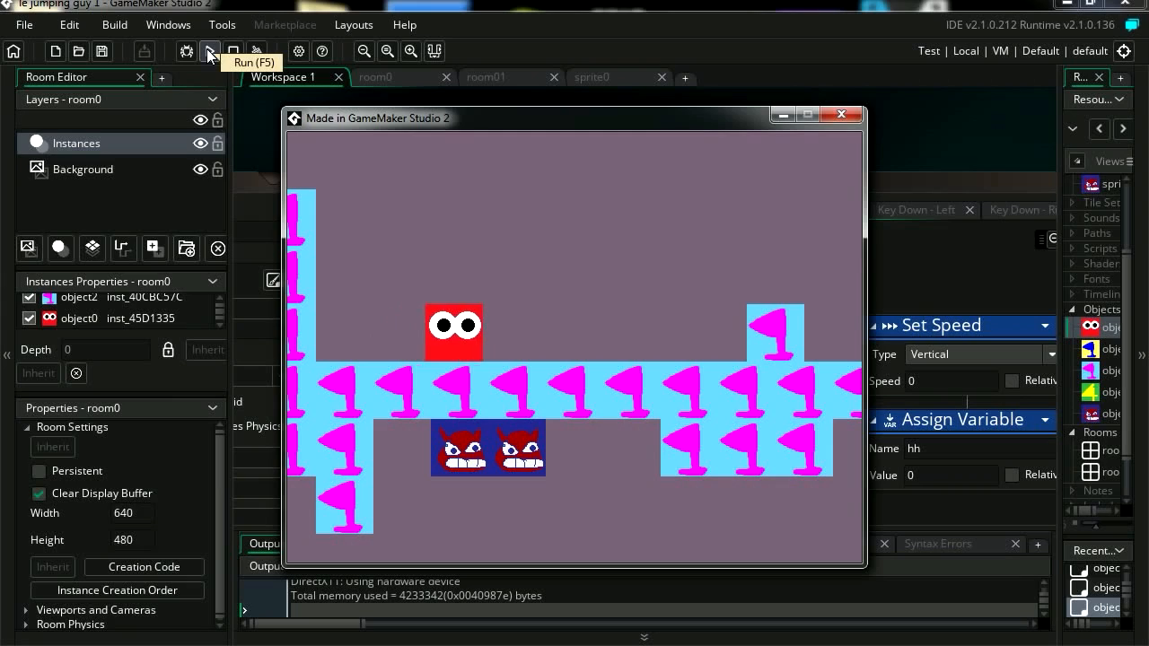